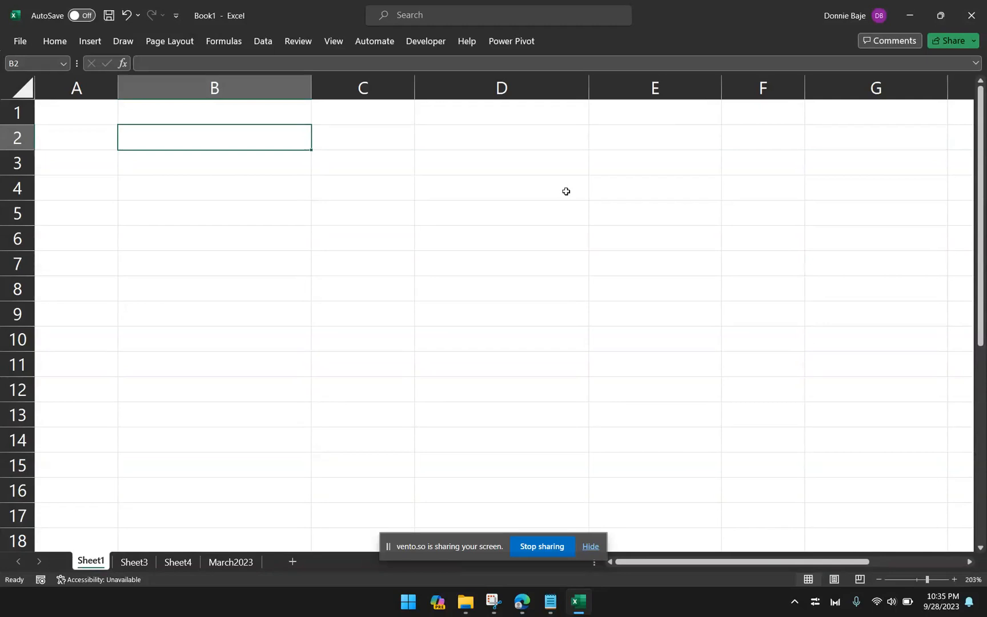
- Browse the ribbon tabs, then open Name Manager from Formulas, showing no defined names
left_click(298, 41)
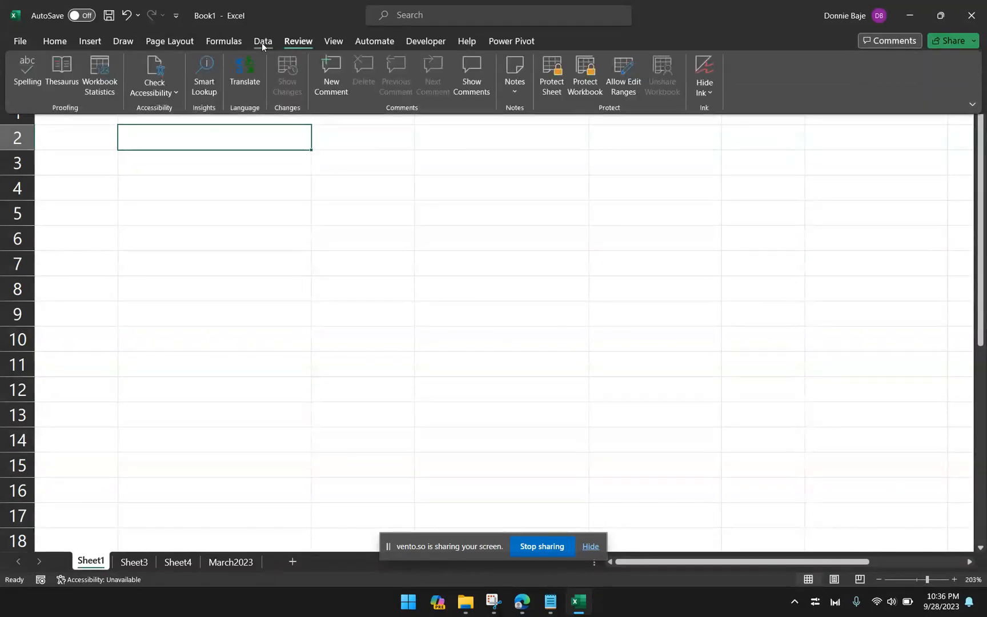
left_click(223, 41)
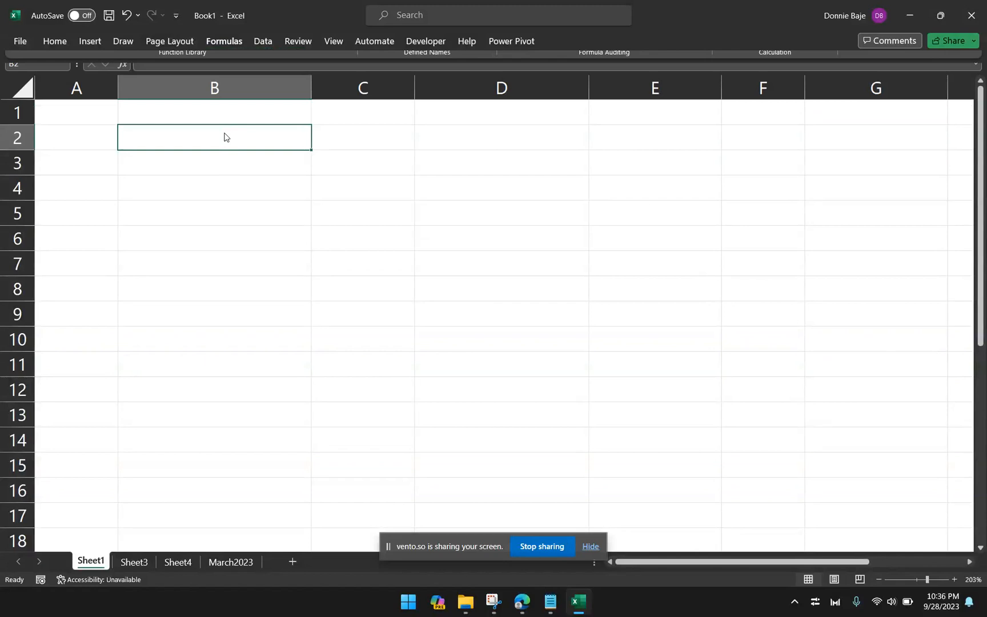
left_click(263, 41)
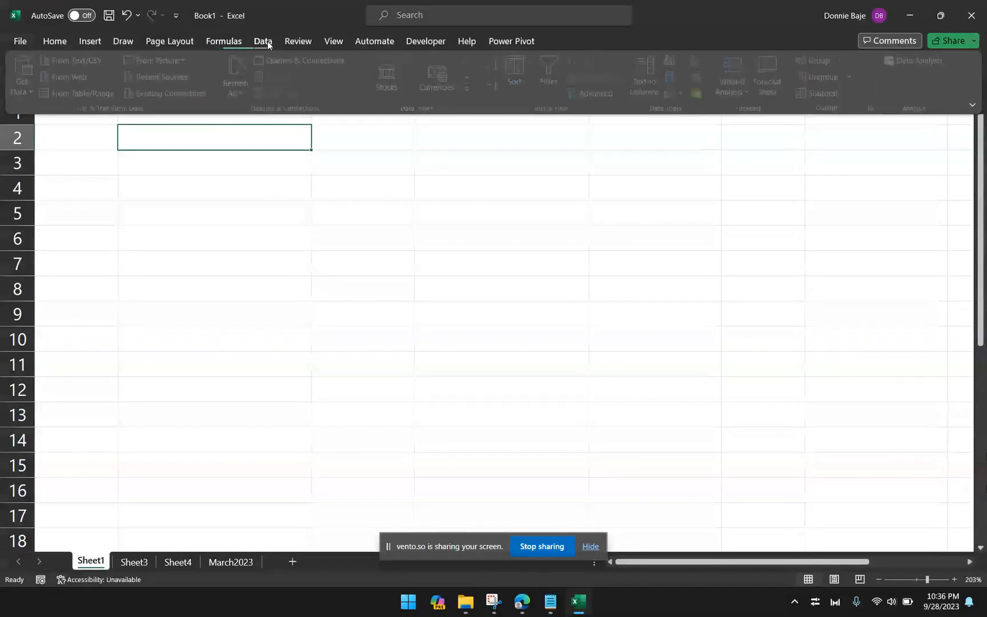
left_click(263, 41)
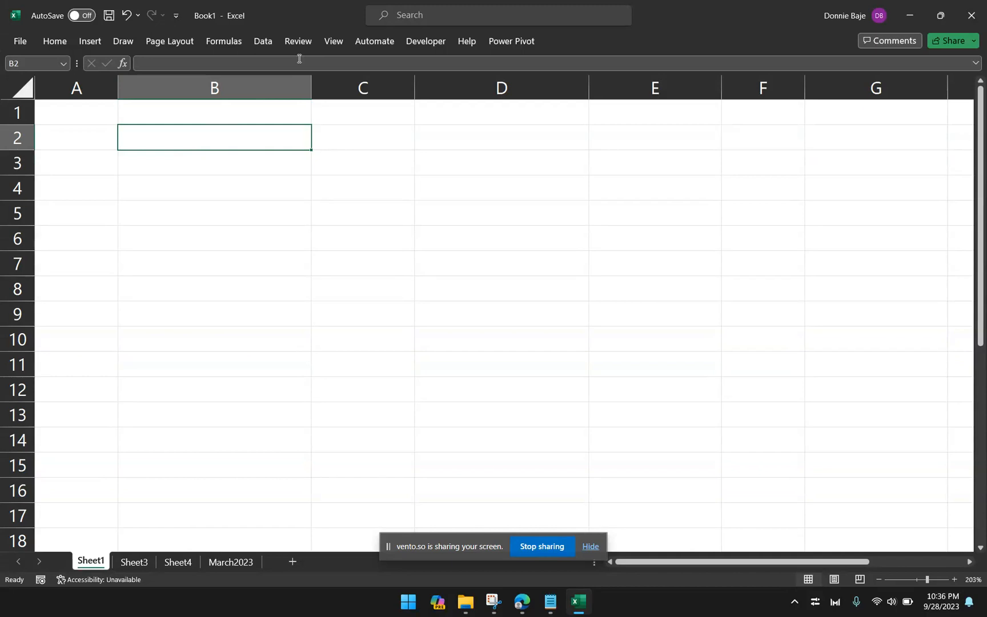
left_click(263, 41)
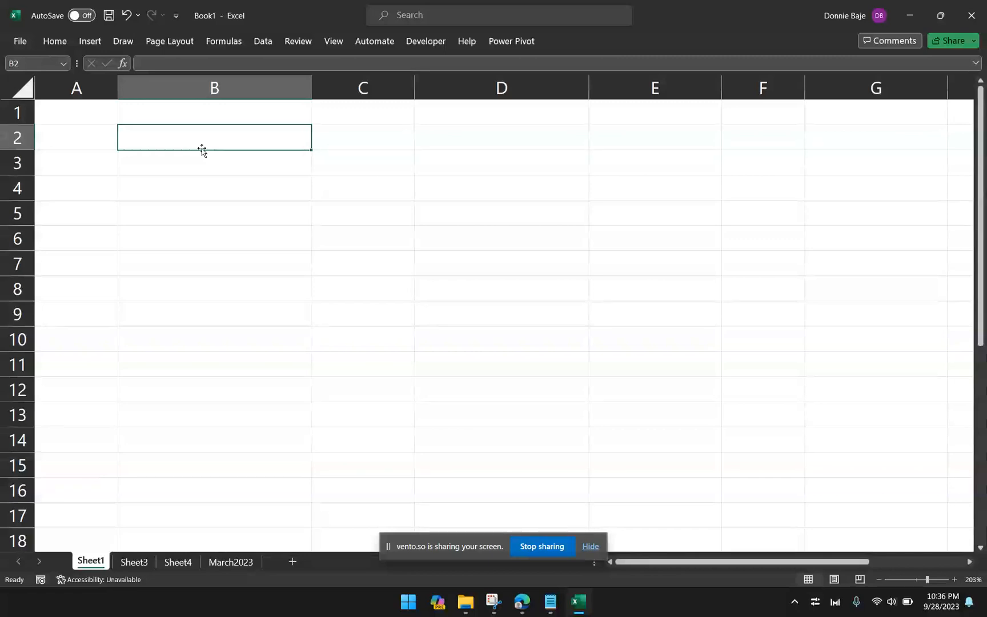
mouse_move(168, 41)
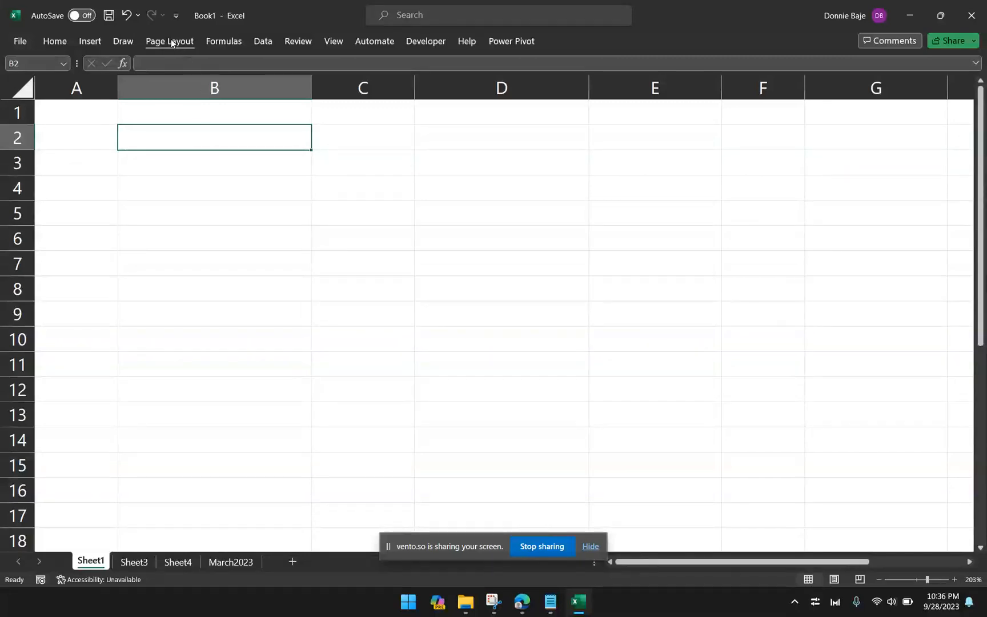
left_click(123, 41)
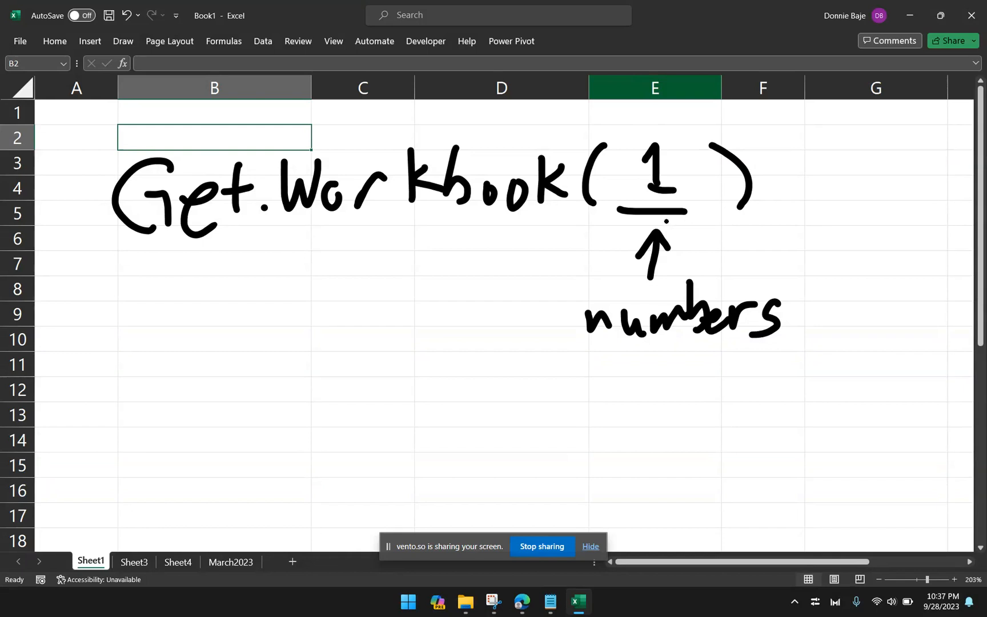
mouse_move(666, 210)
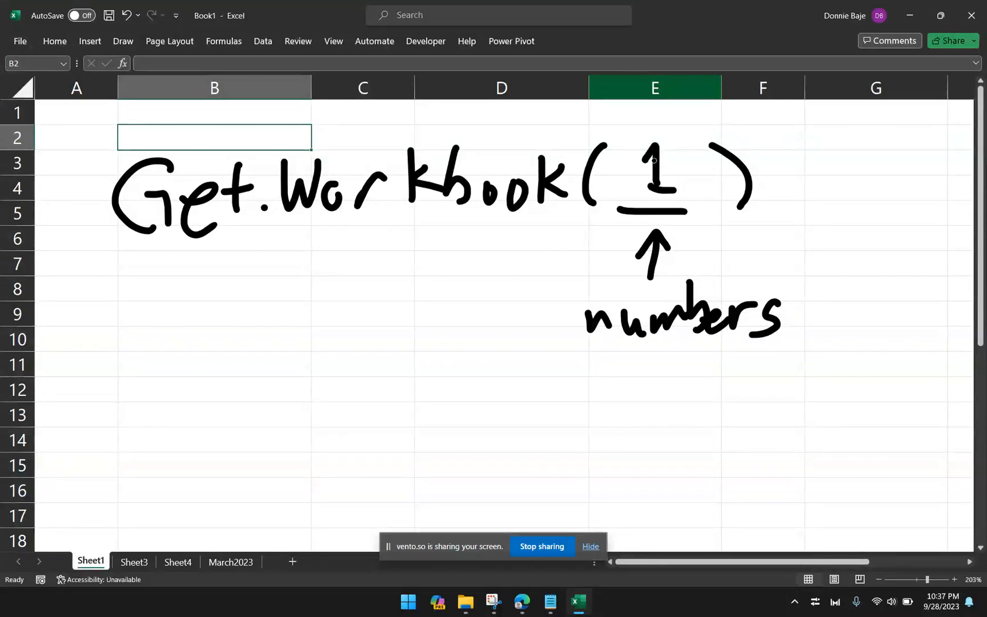
mouse_move(223, 41)
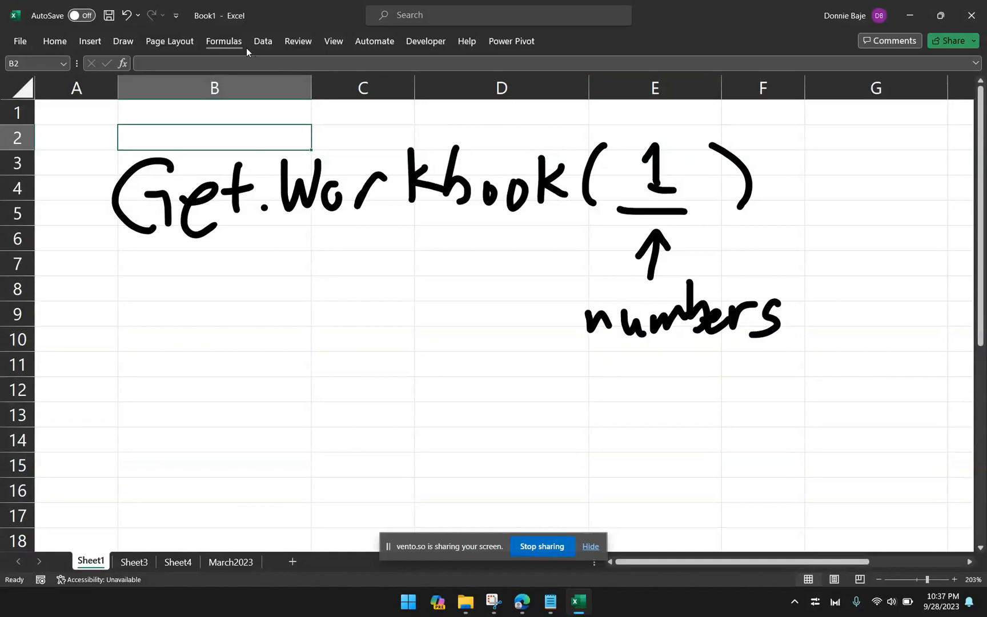
left_click(123, 41)
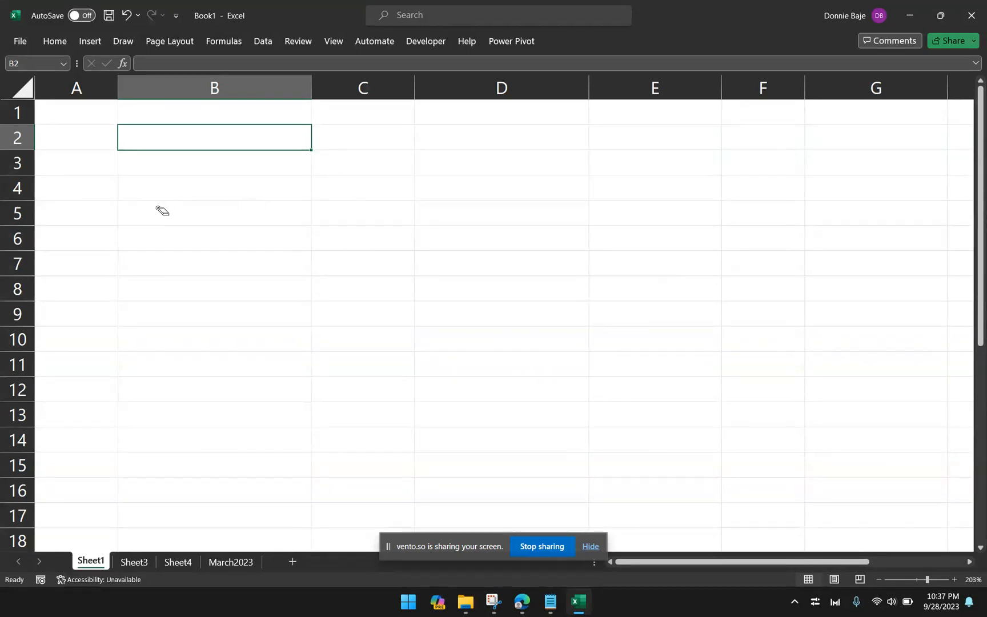
left_click(122, 41)
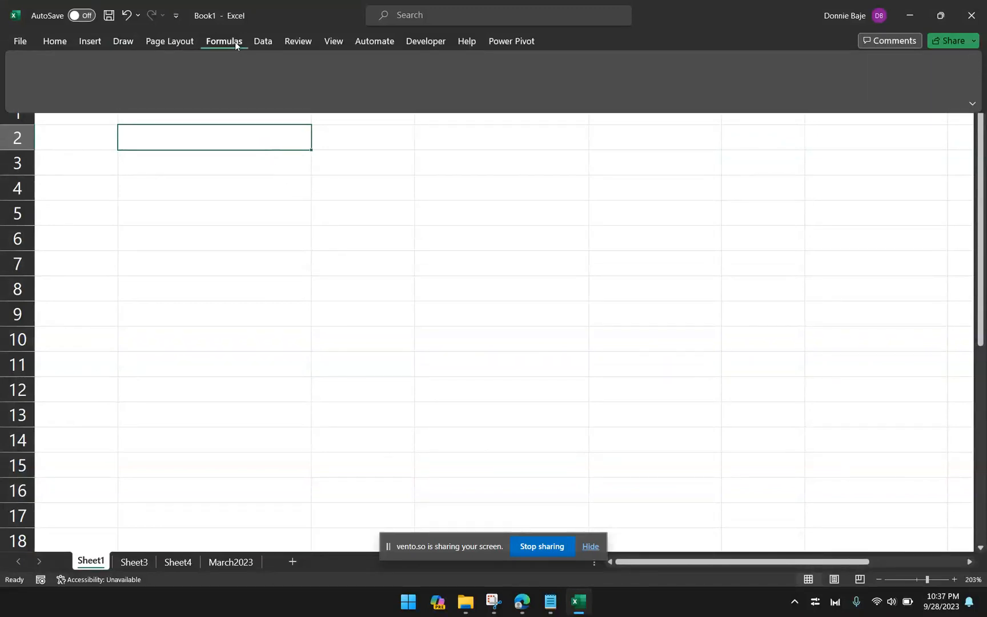
left_click(222, 41)
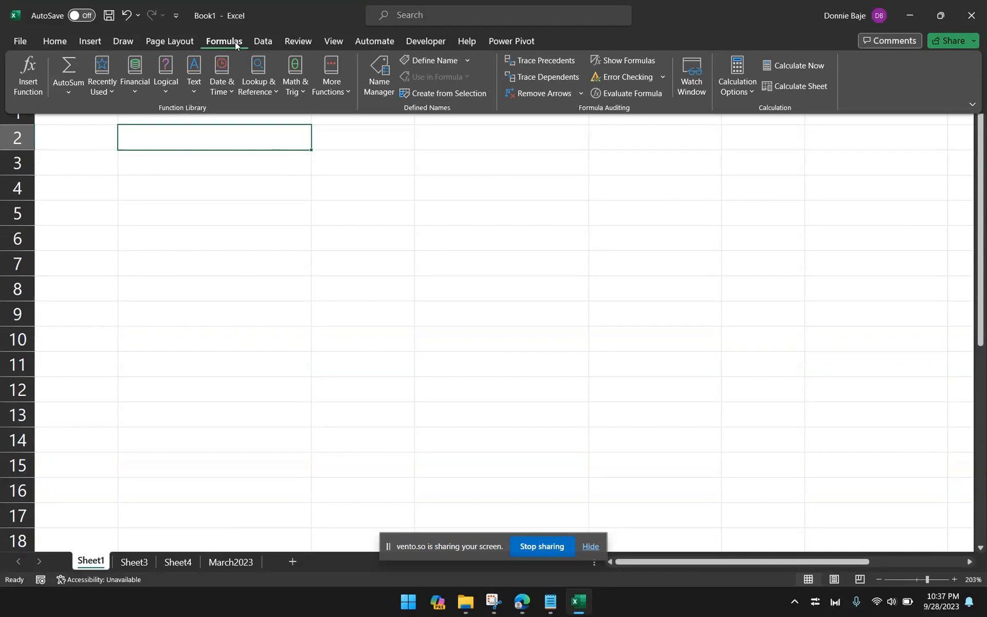
mouse_move(243, 37)
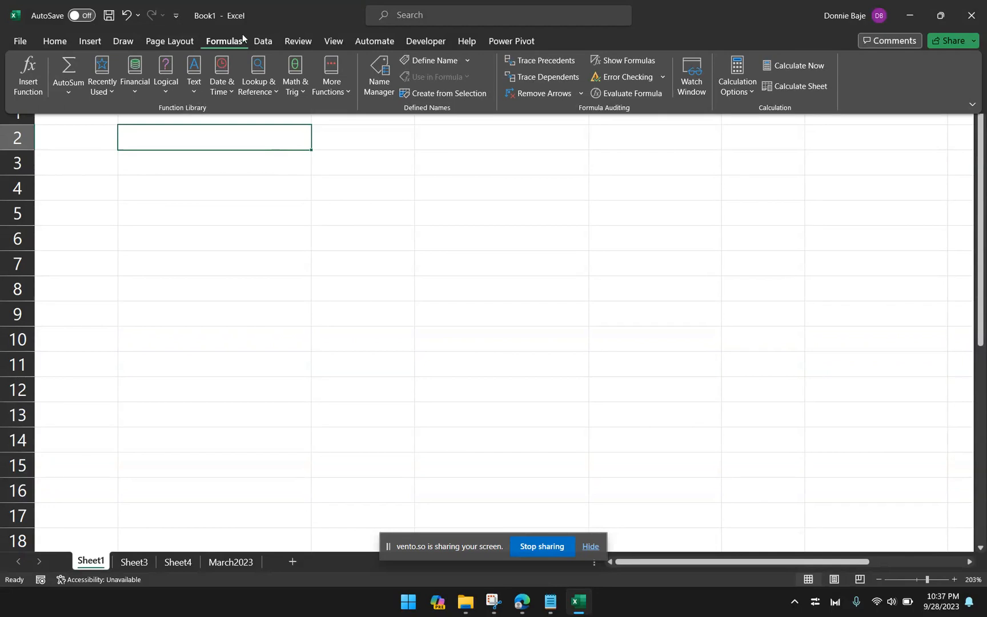
mouse_move(378, 76)
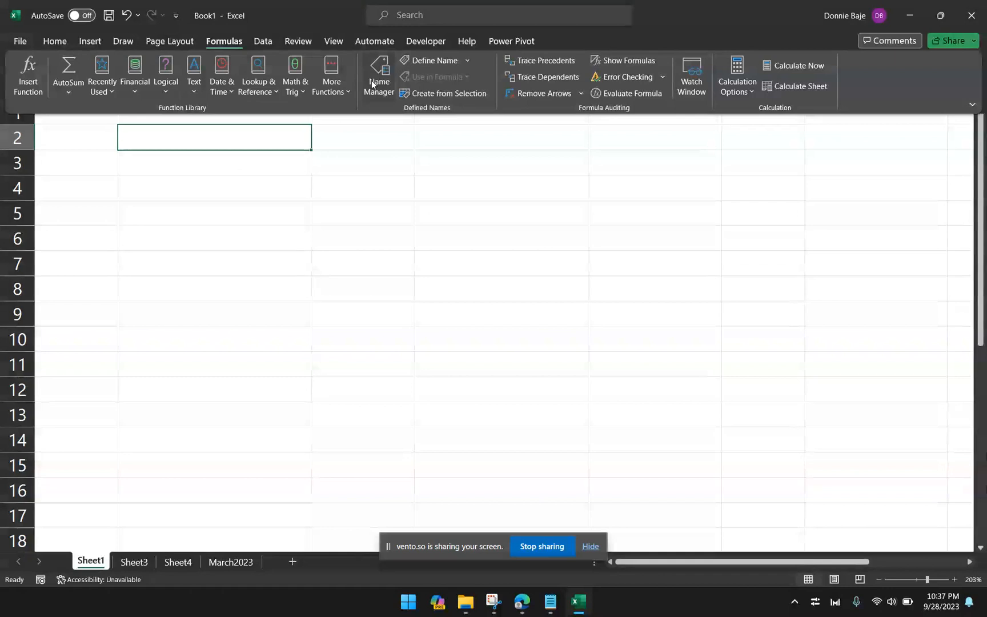
left_click(378, 74)
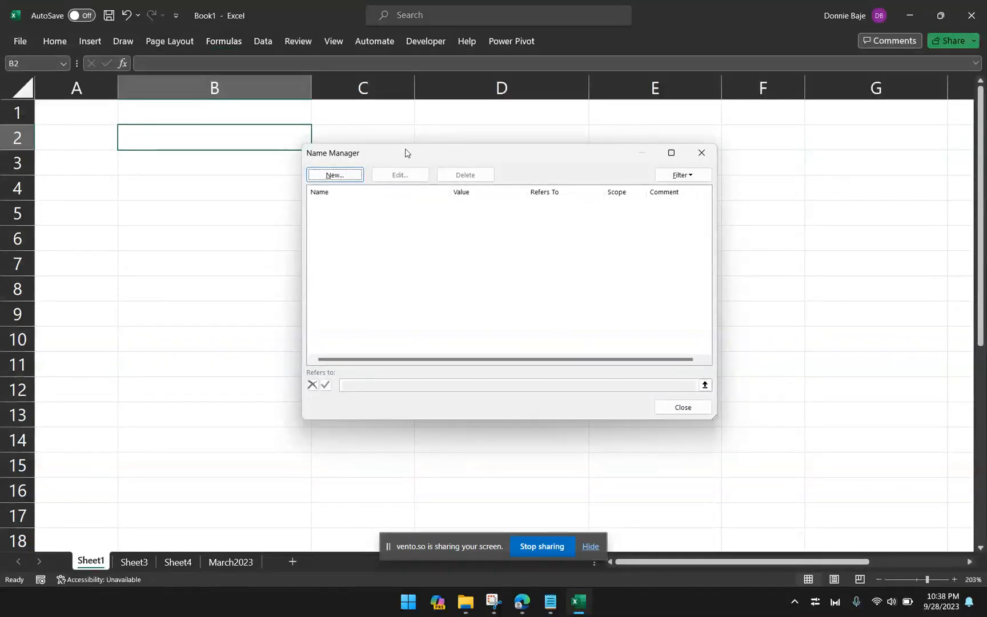
mouse_move(408, 162)
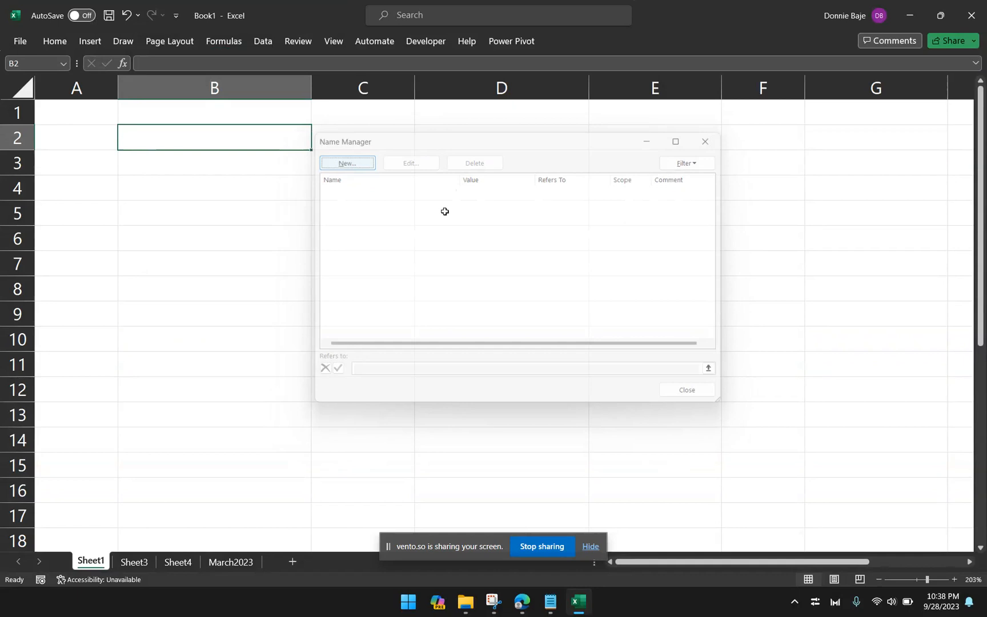
- Create the new name LISTSHEETNAMES with Refers to set to =GET.WORKBOOK(1)
left_click(346, 162)
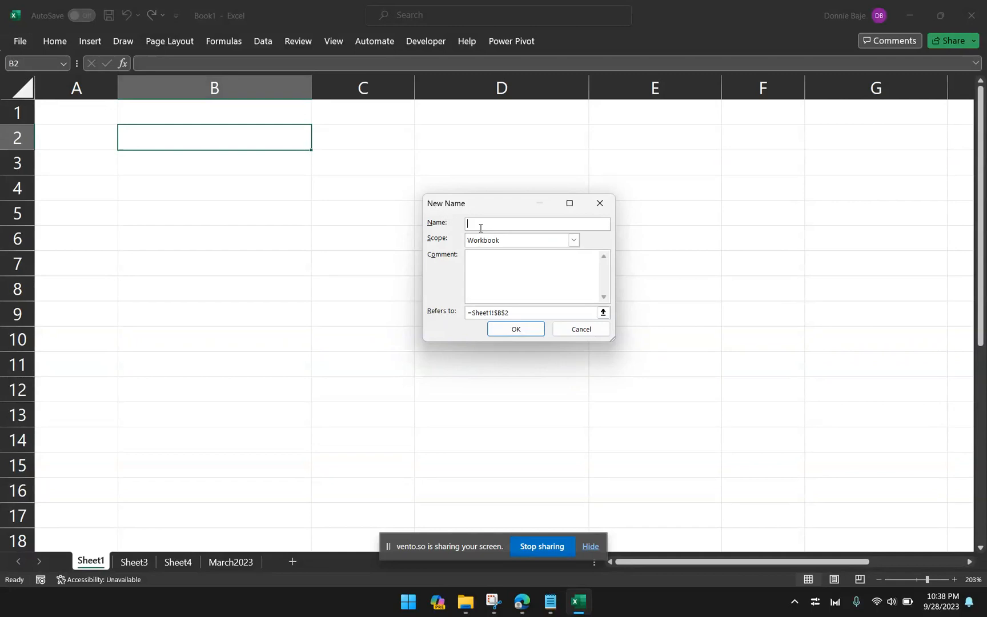
type("LIST")
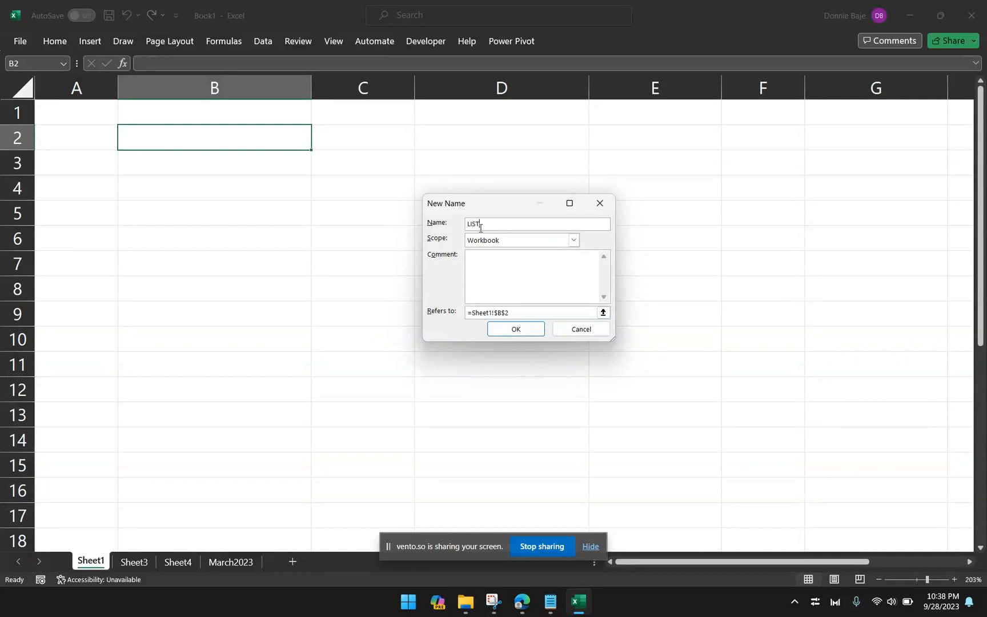
type("SHEETN")
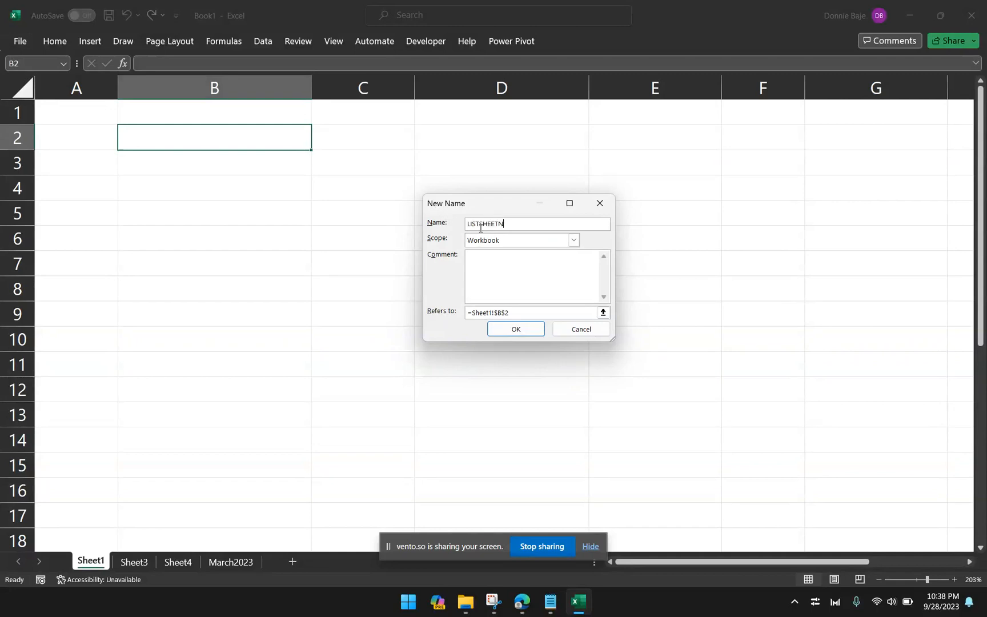
type("AMES")
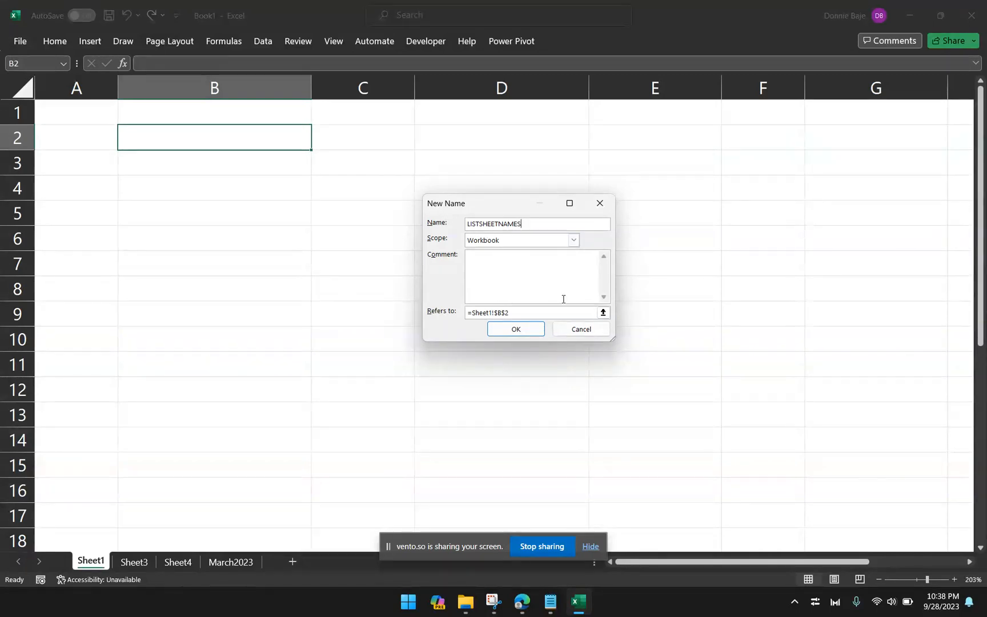
left_click(531, 313)
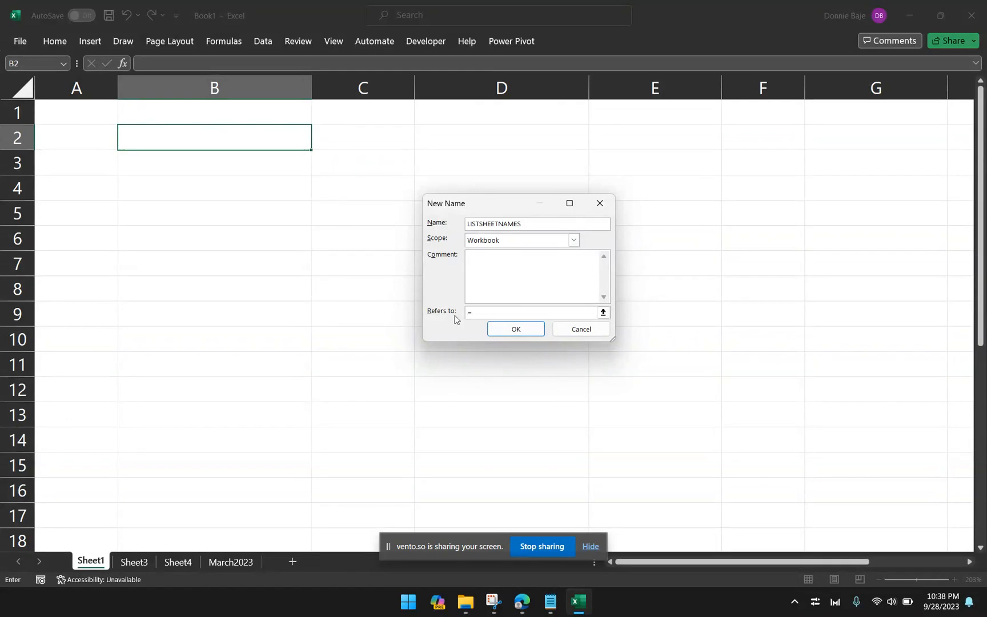
type("GET.")
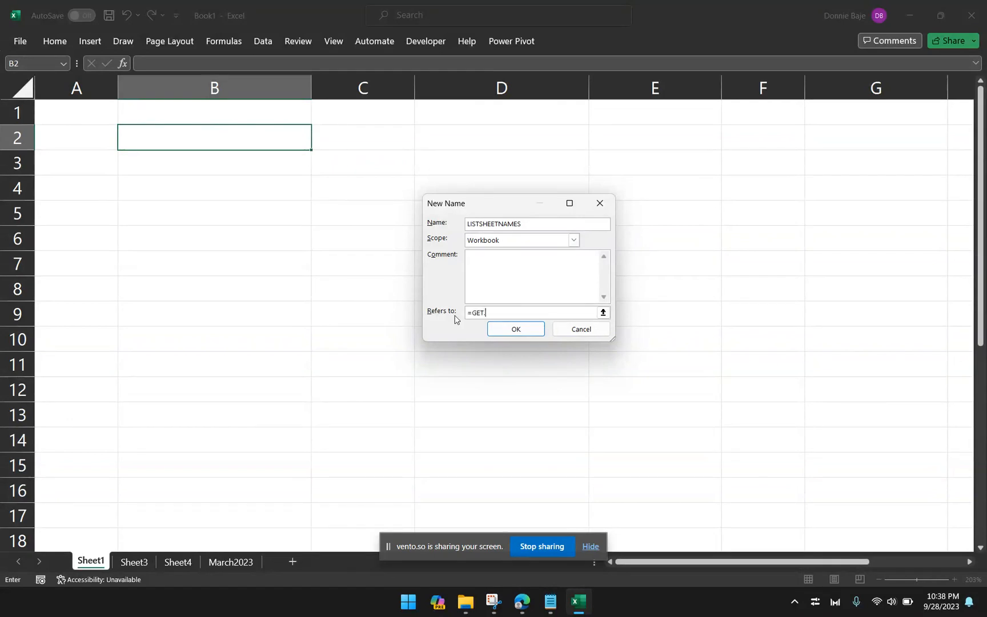
type("WORKBOOK(")
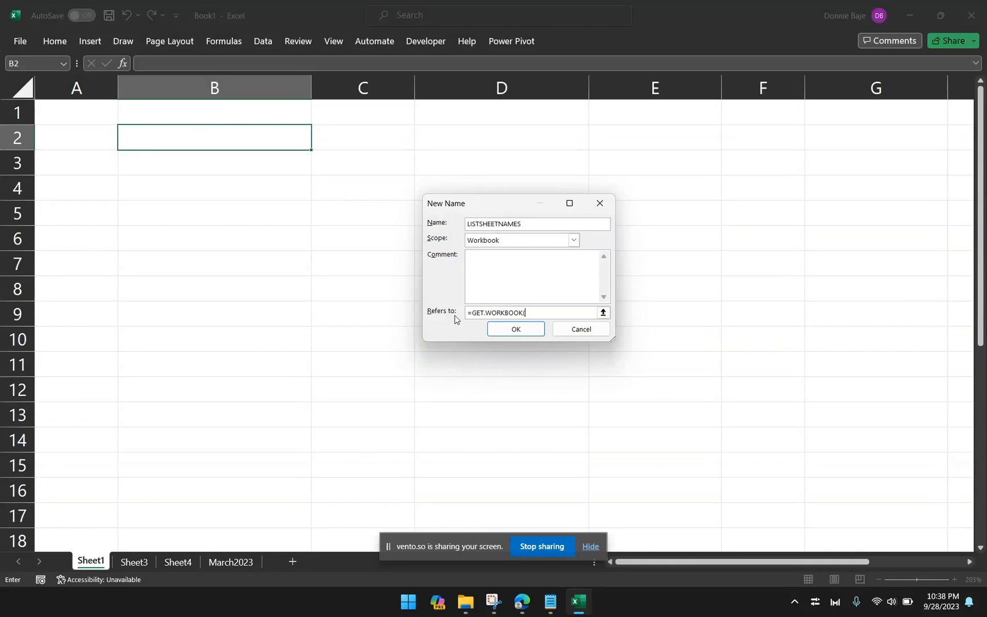
type("(1)")
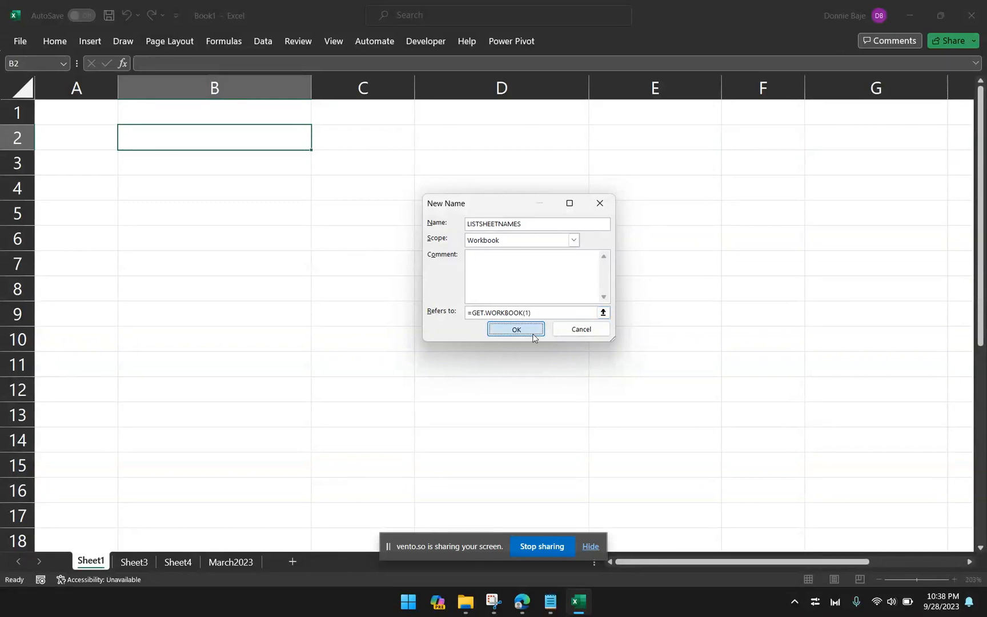
left_click(514, 329)
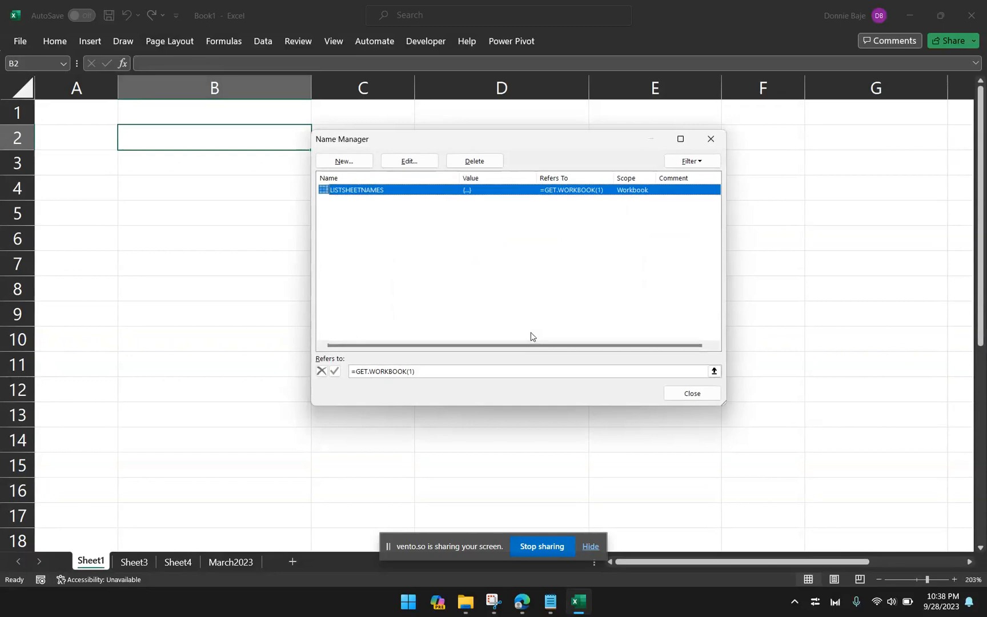
mouse_move(527, 335)
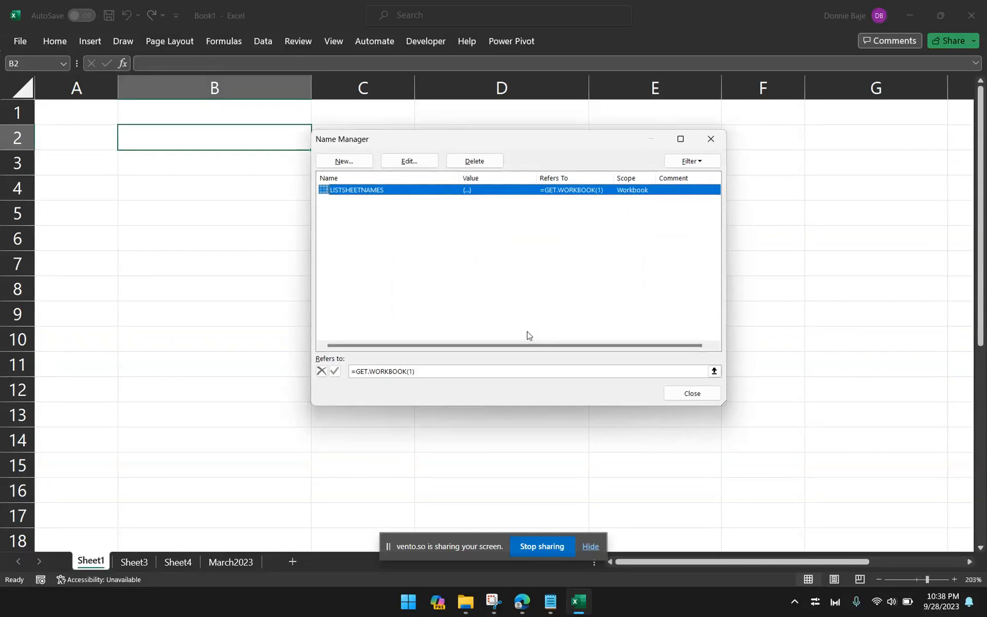
mouse_move(644, 313)
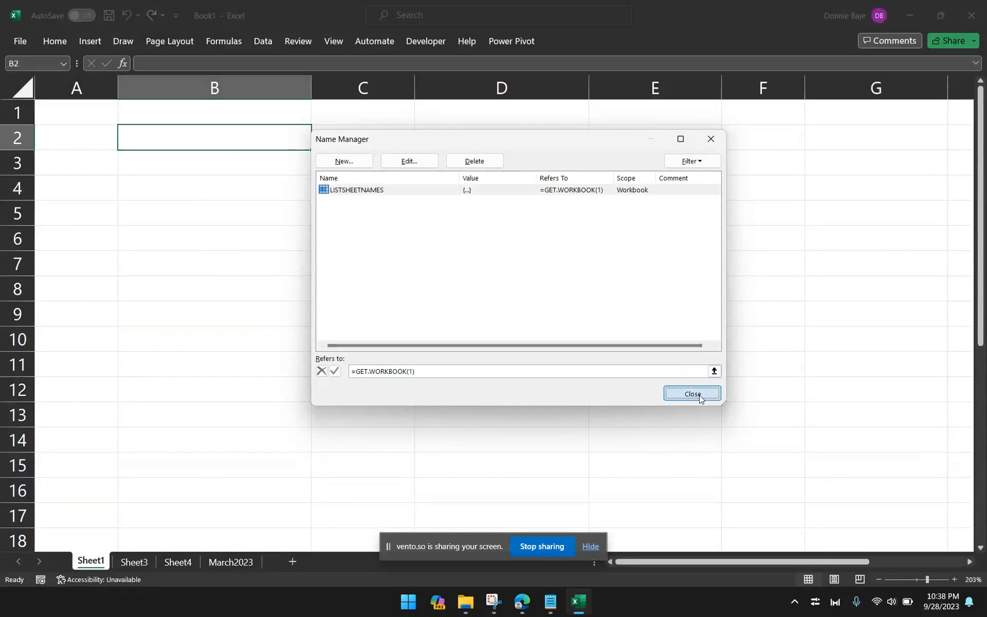
- Close Name Manager, reorder tabs to Sheet1, Sheet4, Sheet3, March2023, and return to Sheet1
left_click(690, 393)
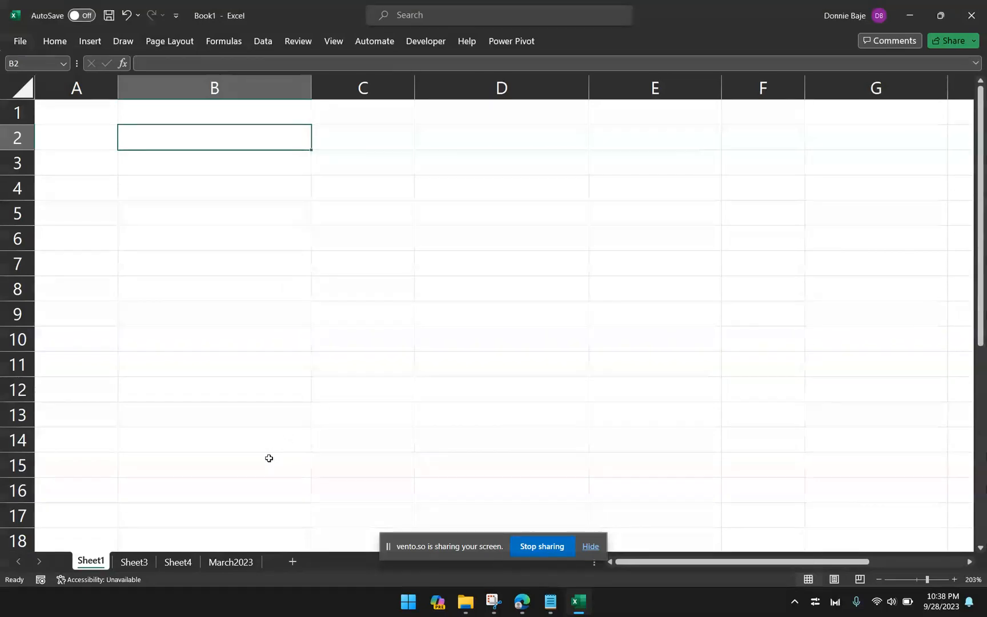
left_click(134, 561)
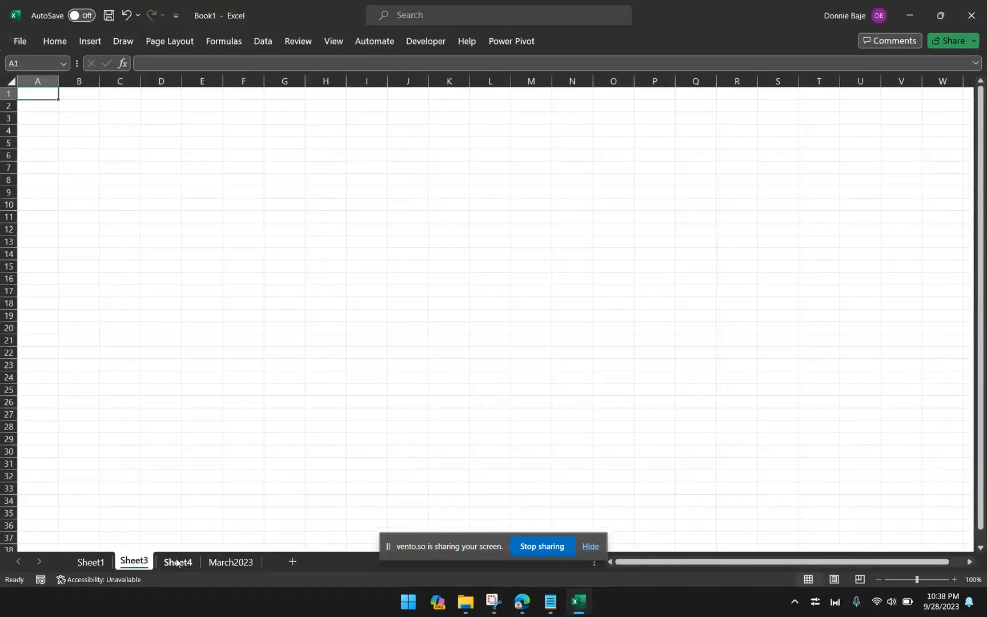
left_click(90, 561)
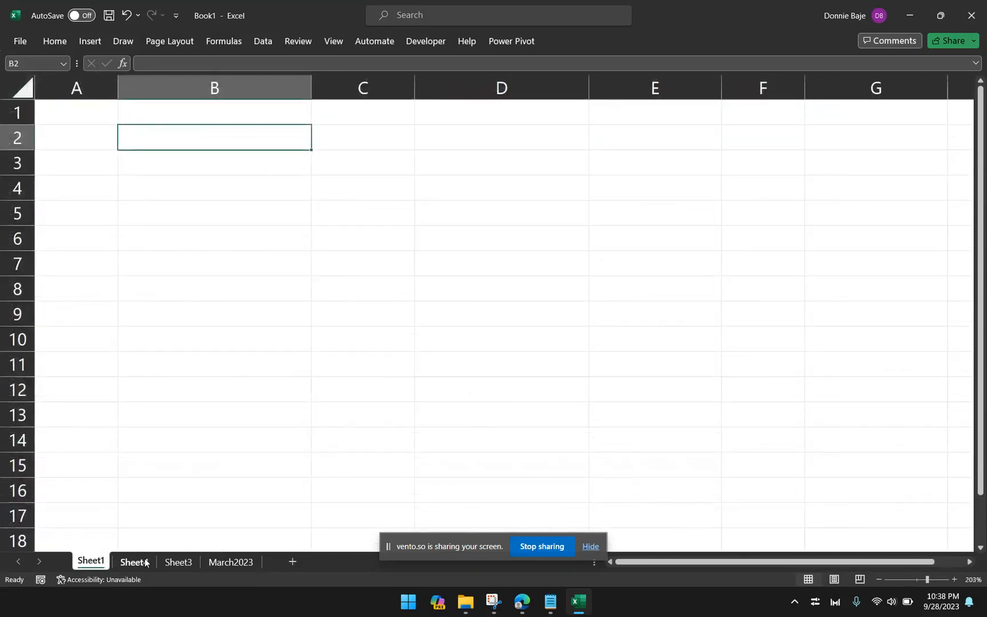
left_click(230, 561)
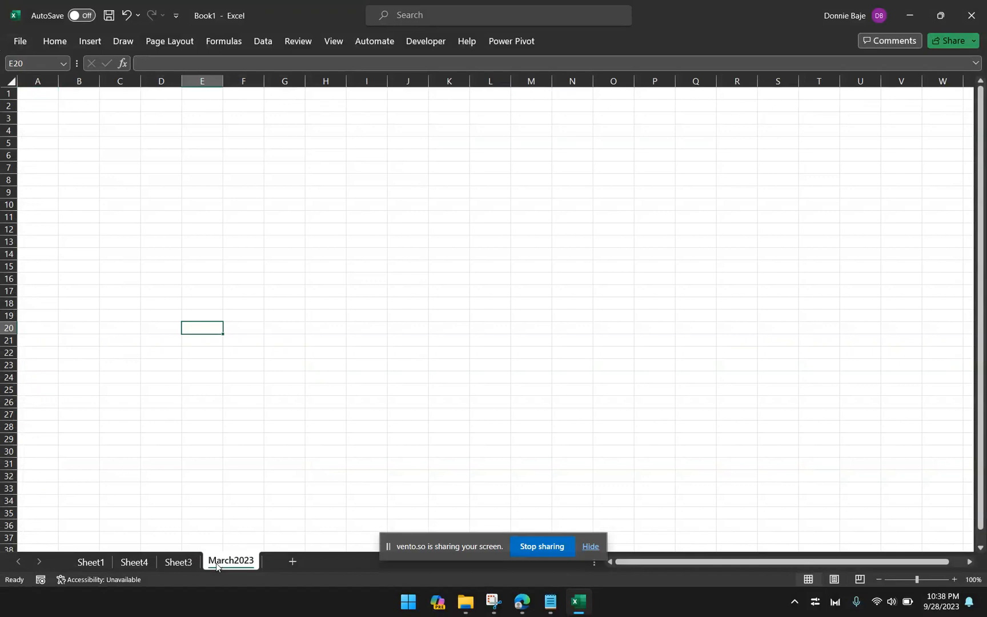
left_click(90, 561)
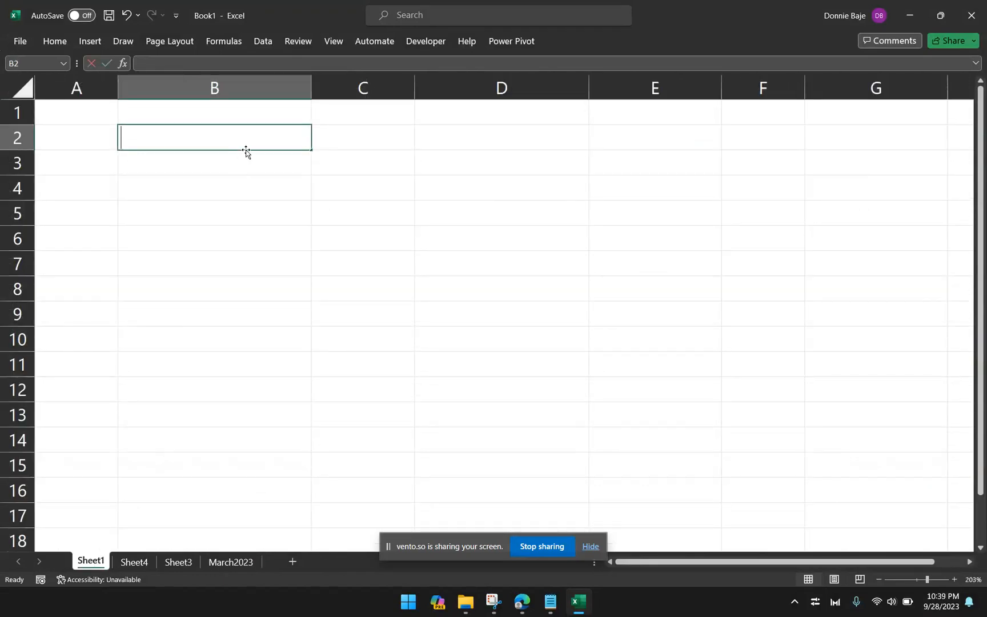
- Enter =LISTSHEETNAMES in B2, spilling [Book1]Sheet1 through [Book1]March2023 across B2:E2
type("=")
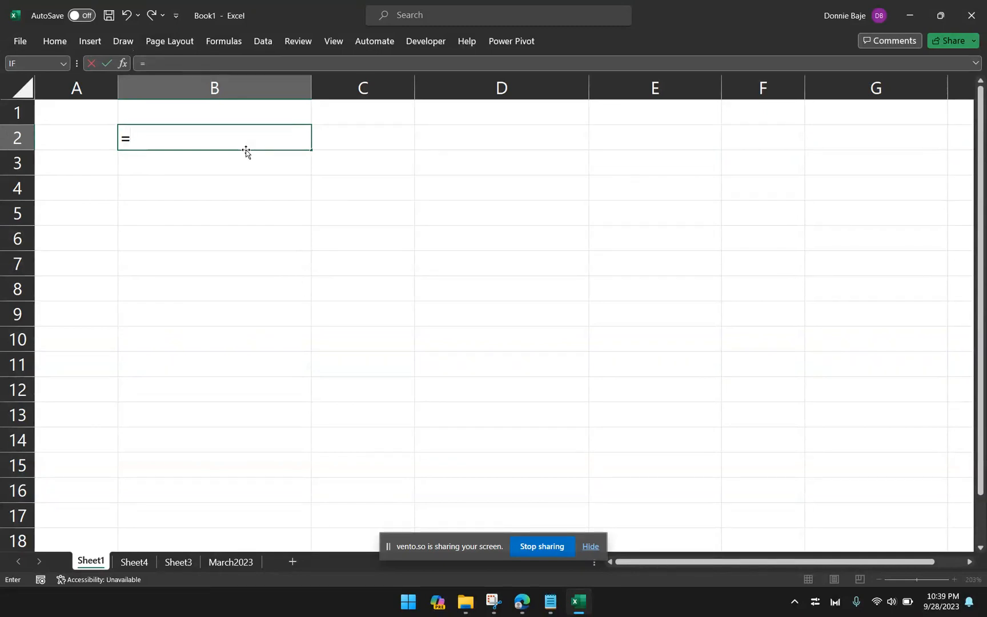
type("LI")
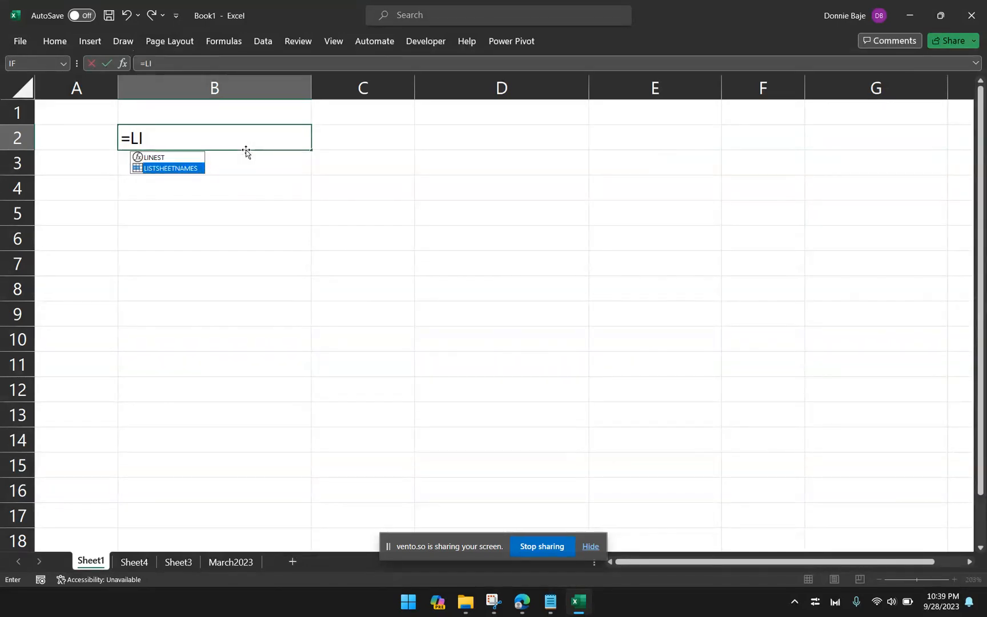
type("STSHEETNAMES")
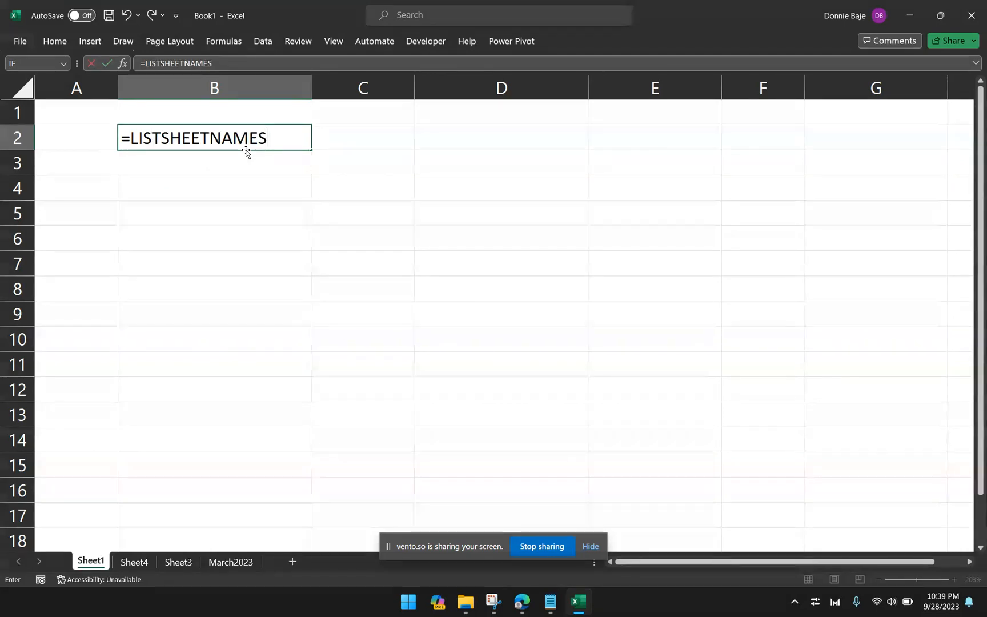
type("(")
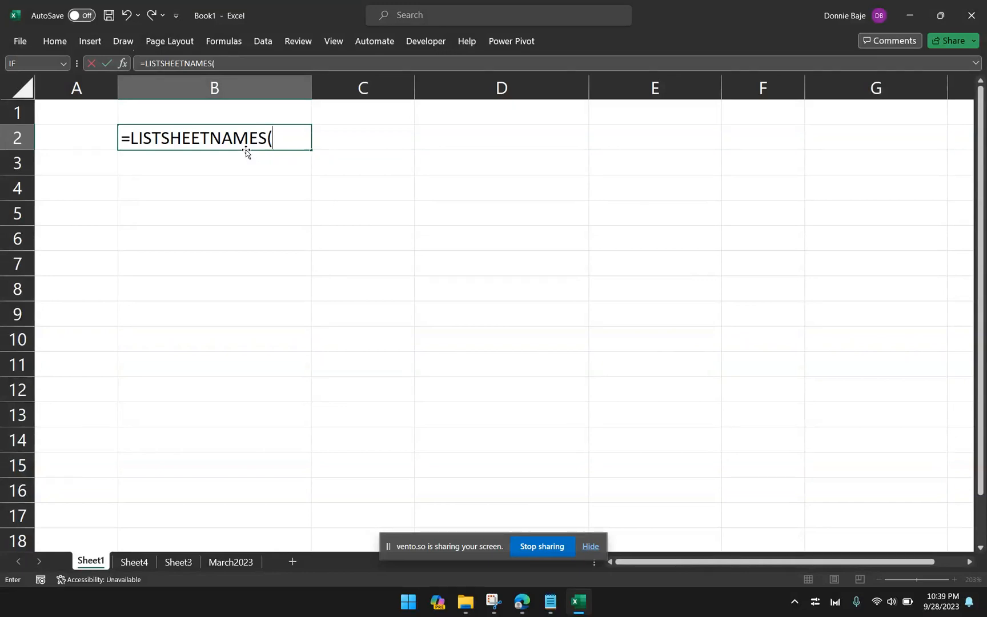
key("Backspace")
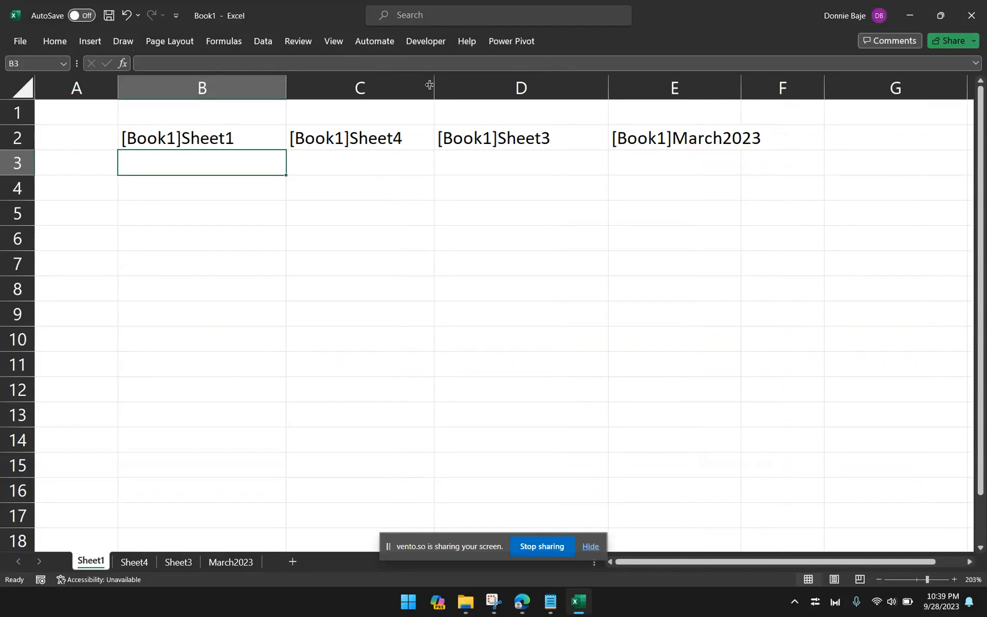
- Check the sheet tabs and the spilled sheet name in C2
left_click(133, 561)
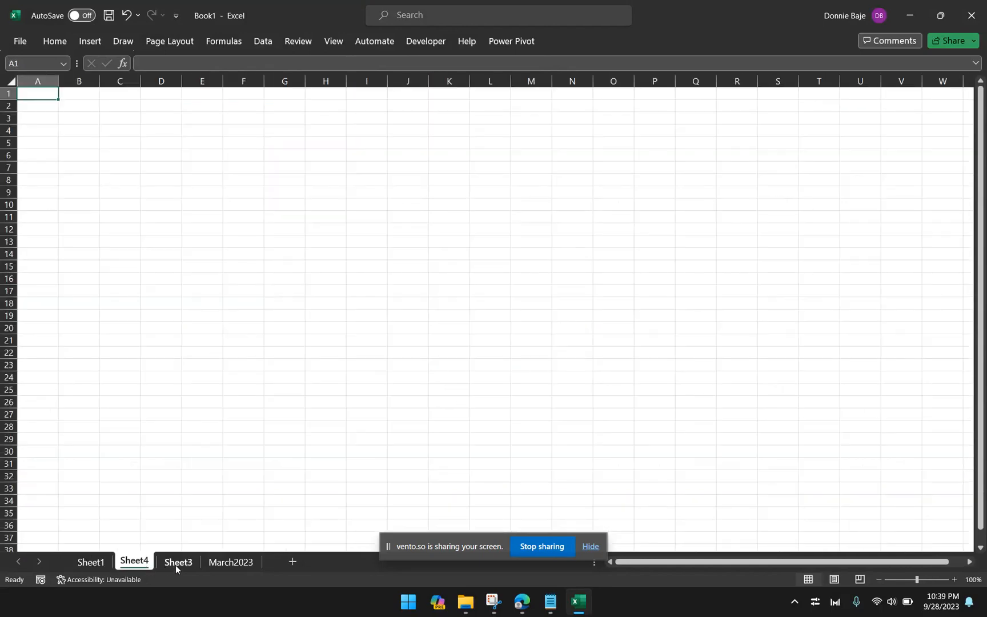
left_click(91, 561)
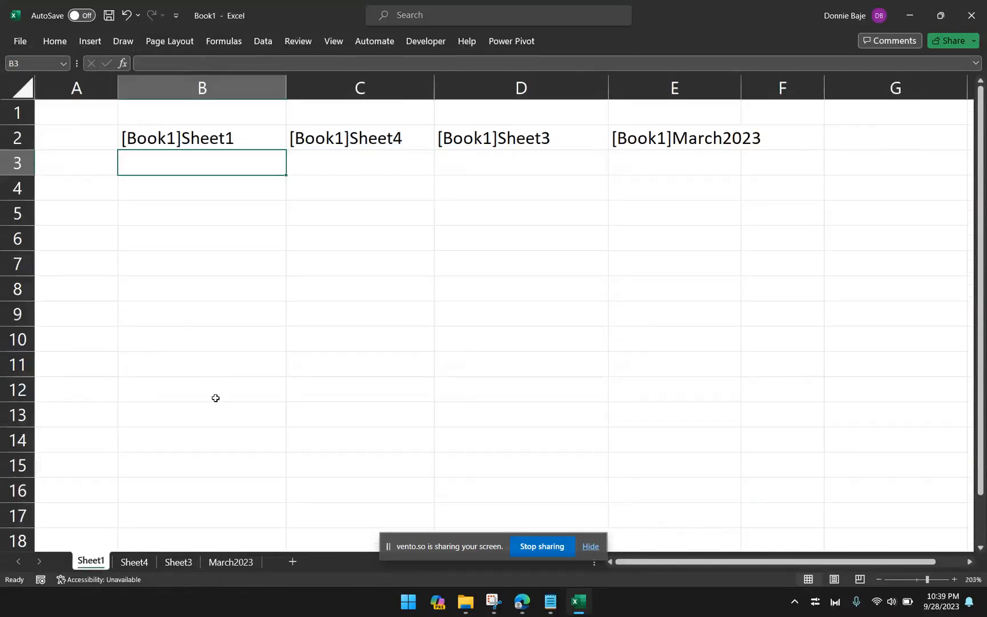
left_click(359, 138)
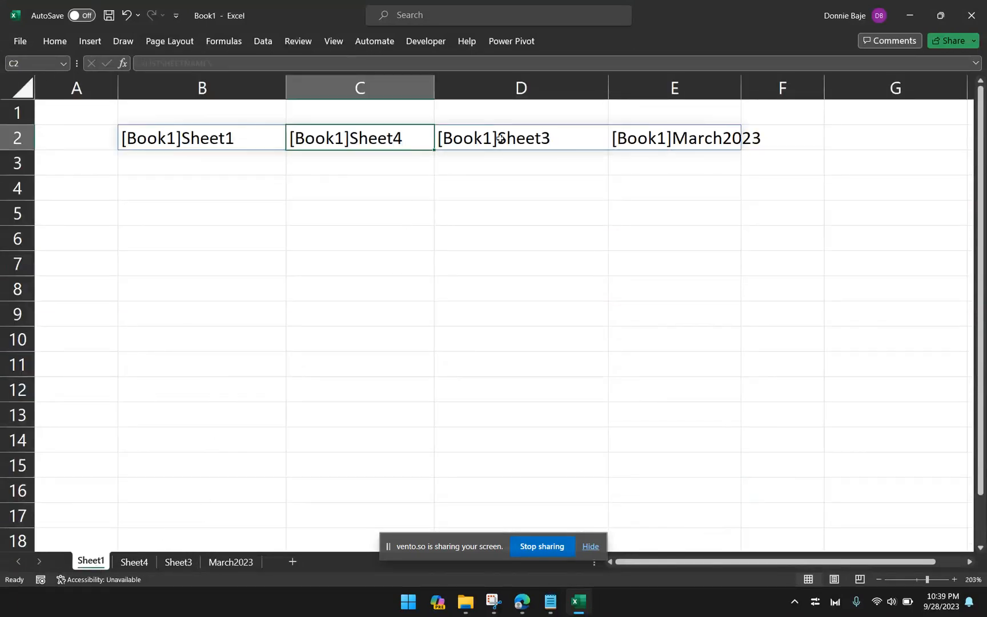
left_click(360, 188)
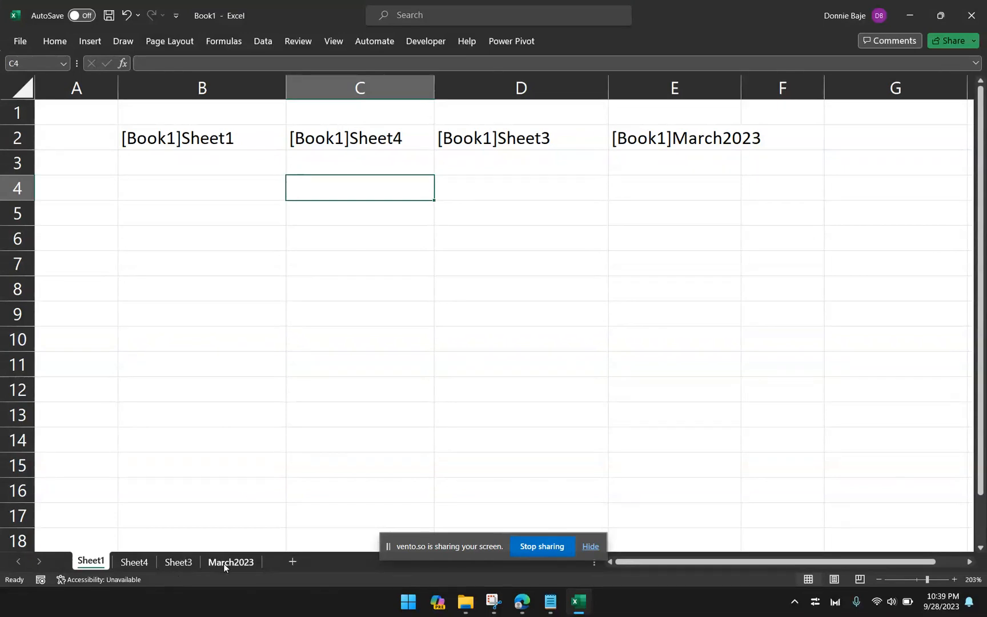
- Move March2023 ahead of Sheet3, then inspect the reordered row 2 and B2's formula
left_click(230, 561)
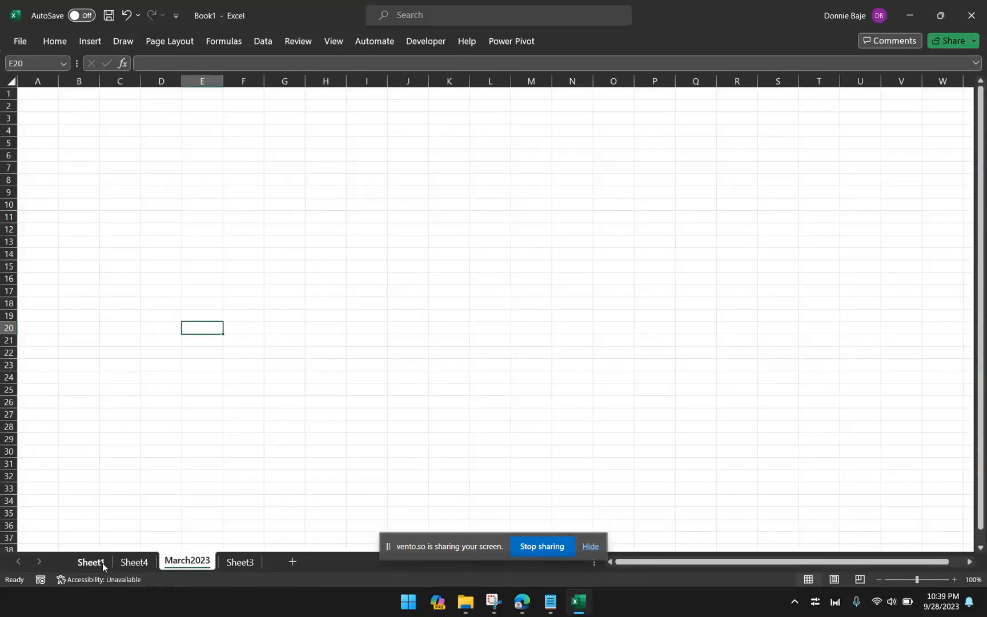
left_click(91, 562)
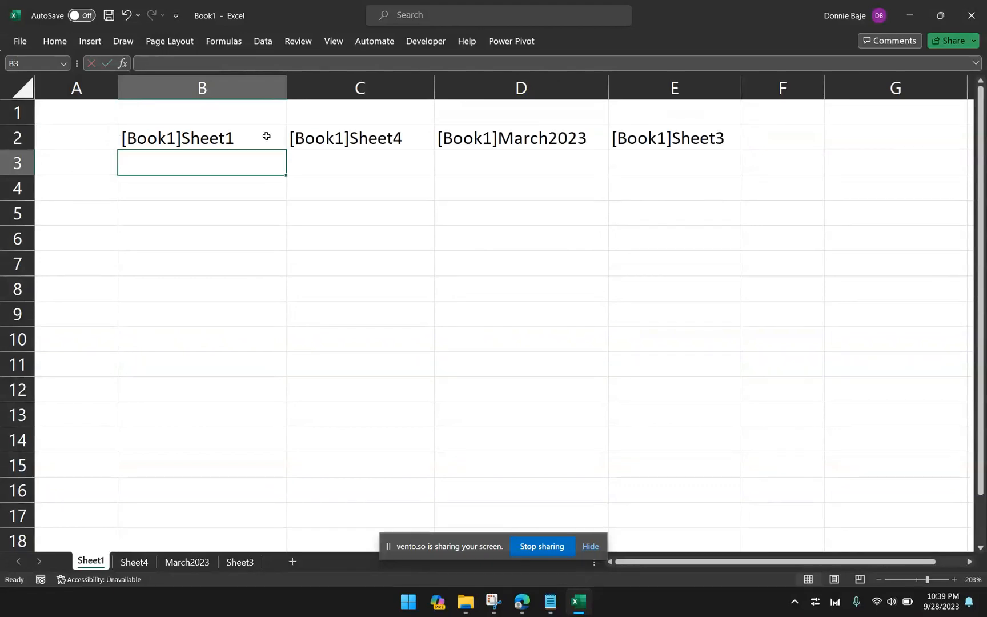
mouse_move(270, 197)
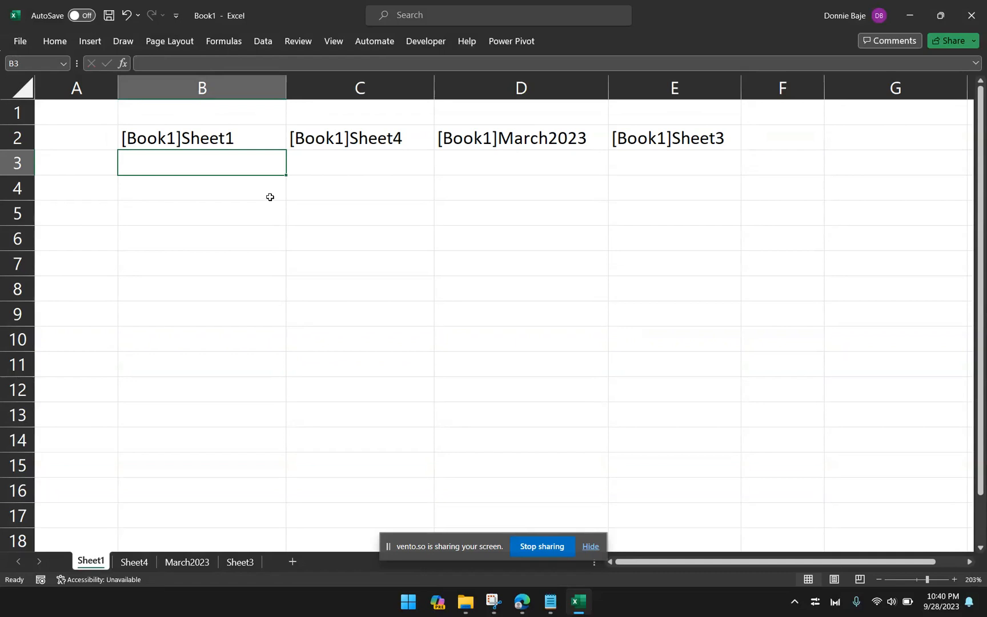
left_click(202, 138)
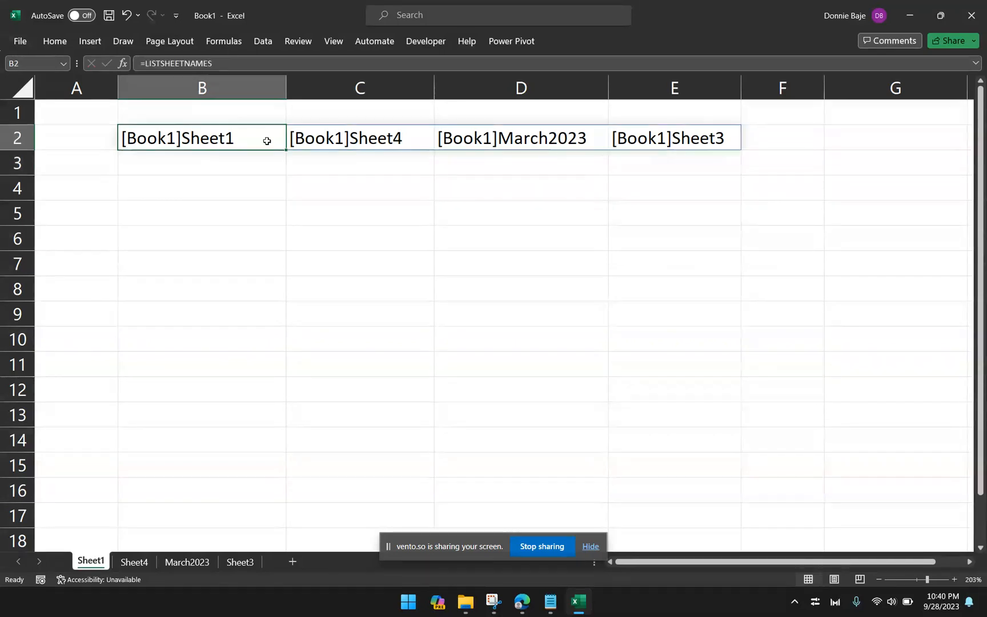
mouse_move(270, 152)
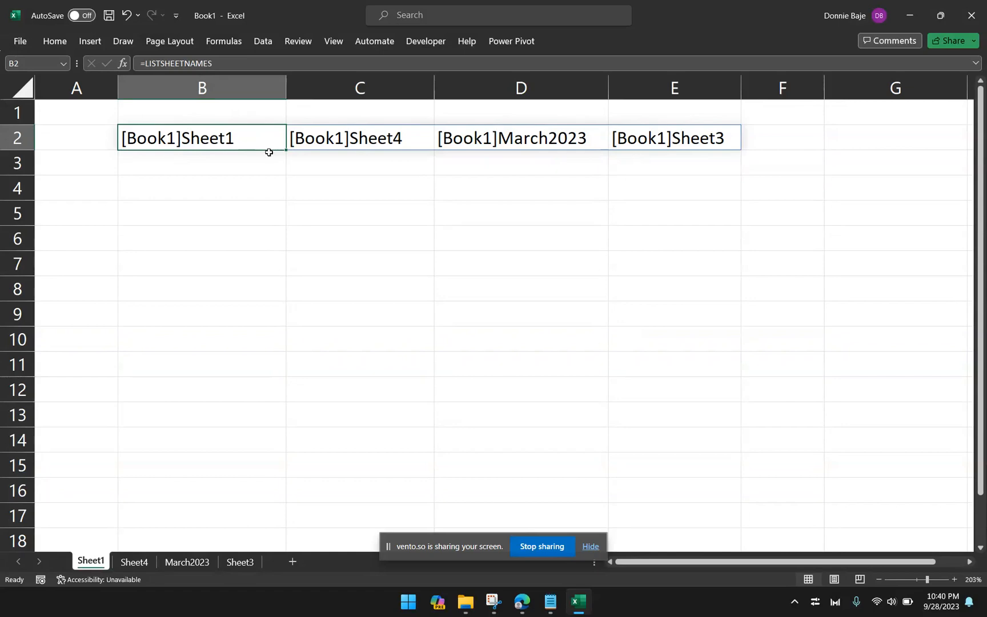
mouse_move(269, 155)
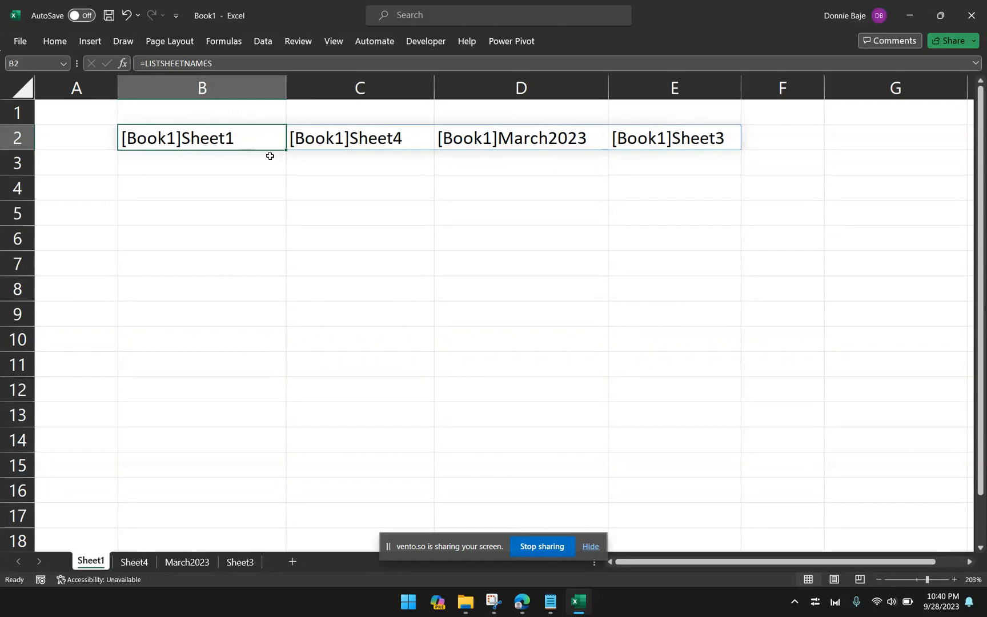
left_click(202, 187)
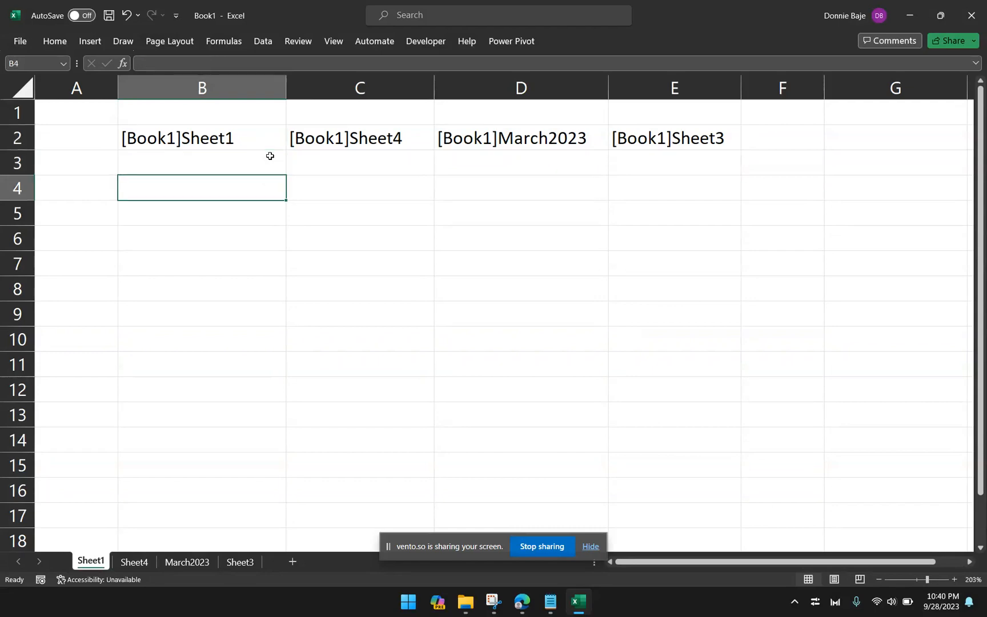
left_click(202, 137)
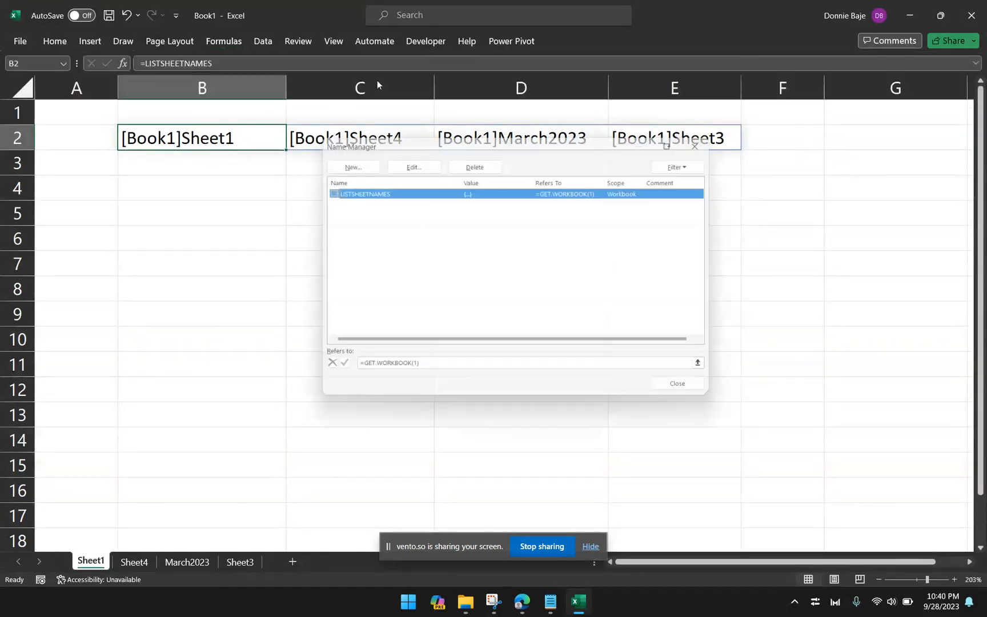
left_click(677, 383)
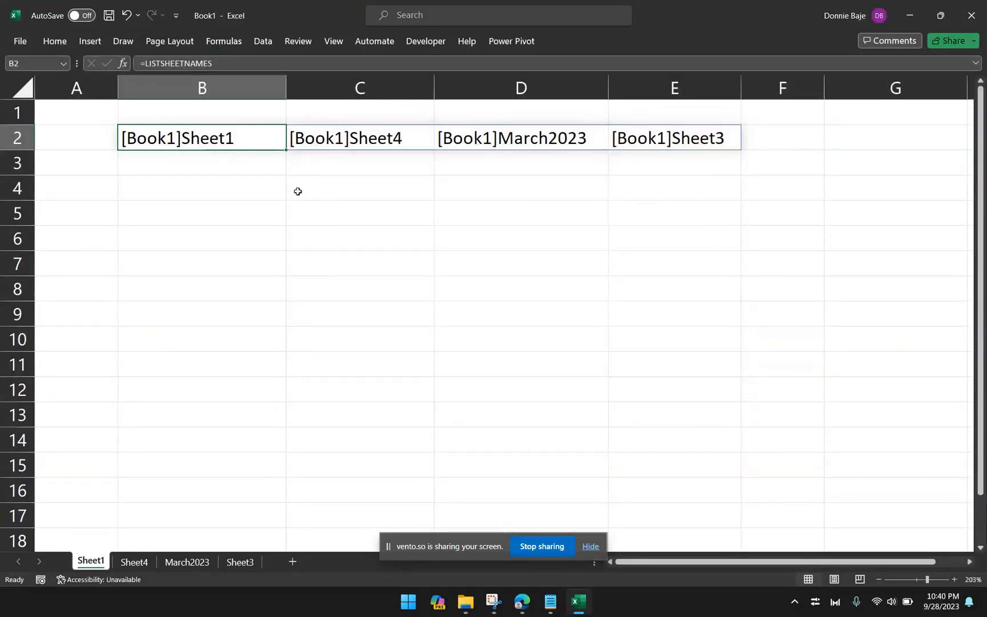
mouse_move(246, 210)
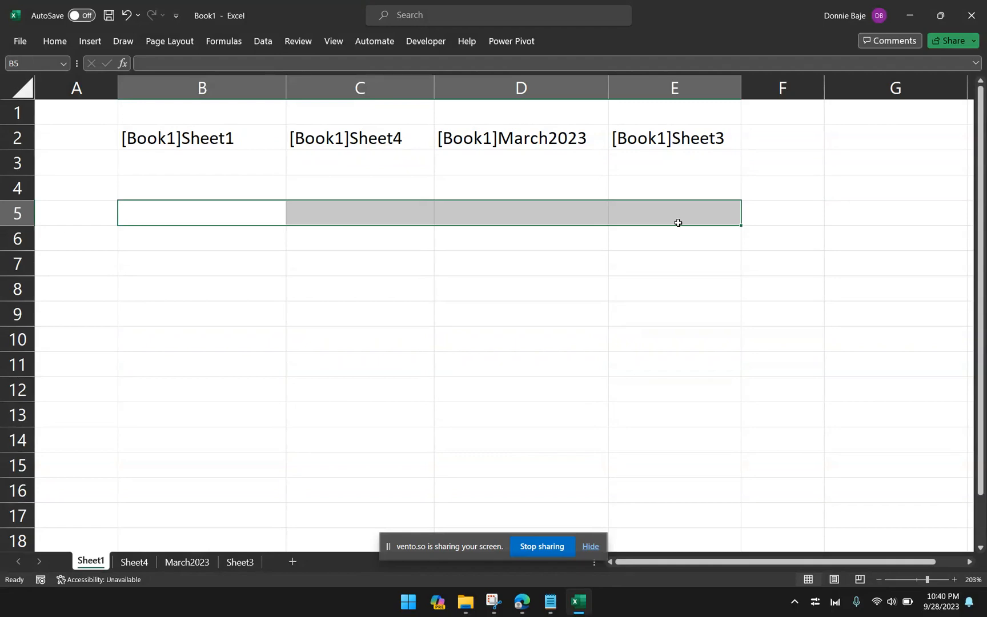
- Type =LISTSHEETNAMES into the selected B5:E5 range as an array formula
type("=")
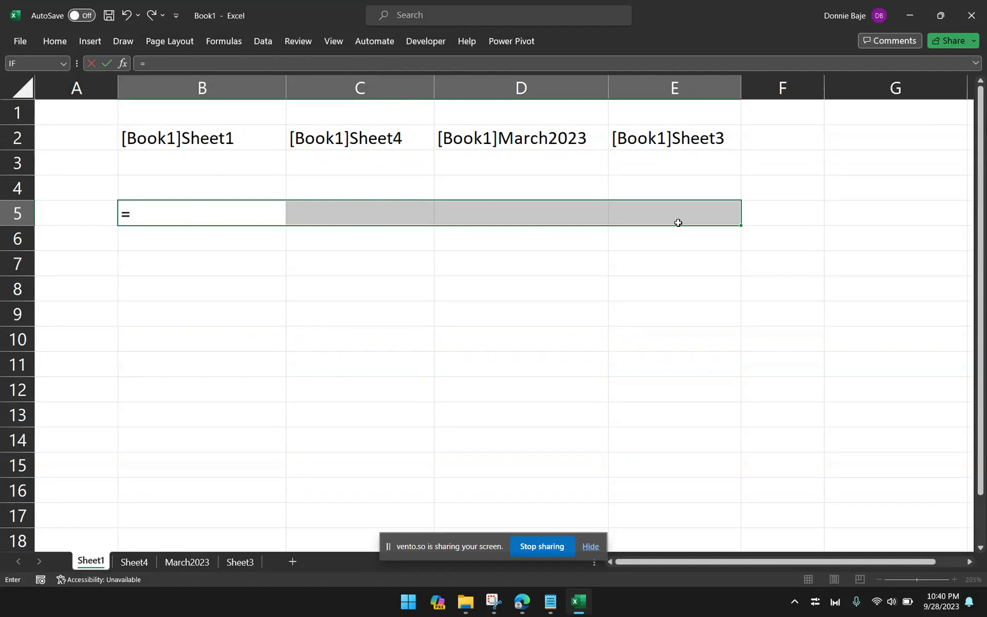
type("LISTSHEETNAMES}")
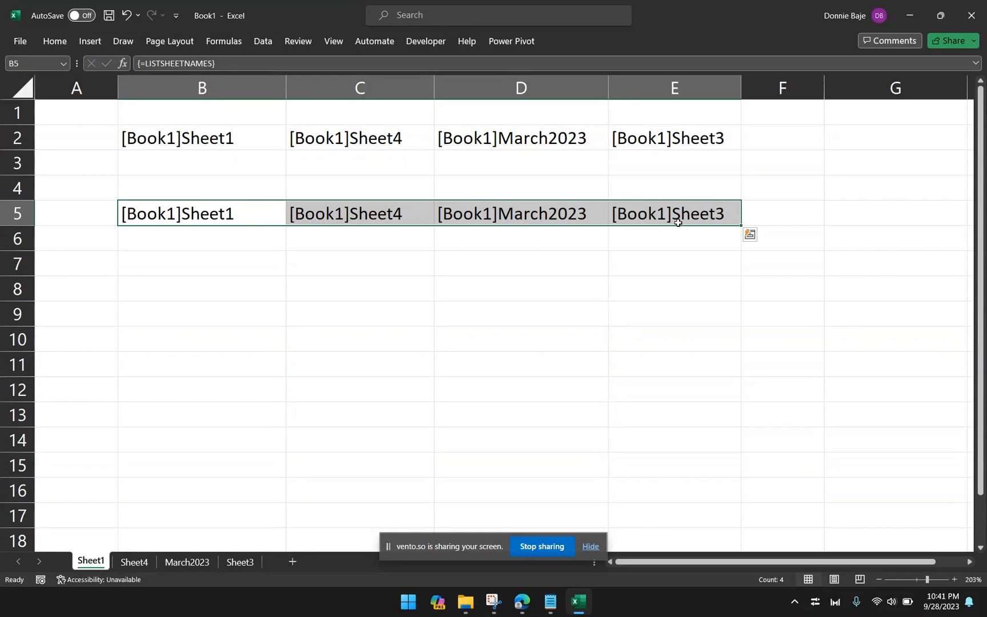
mouse_move(646, 230)
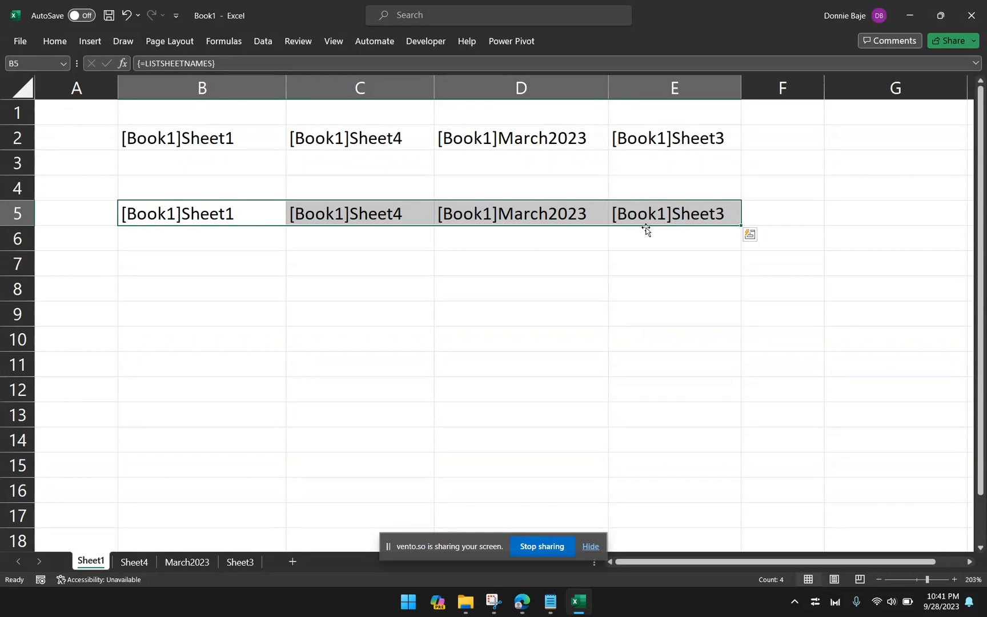
mouse_move(468, 174)
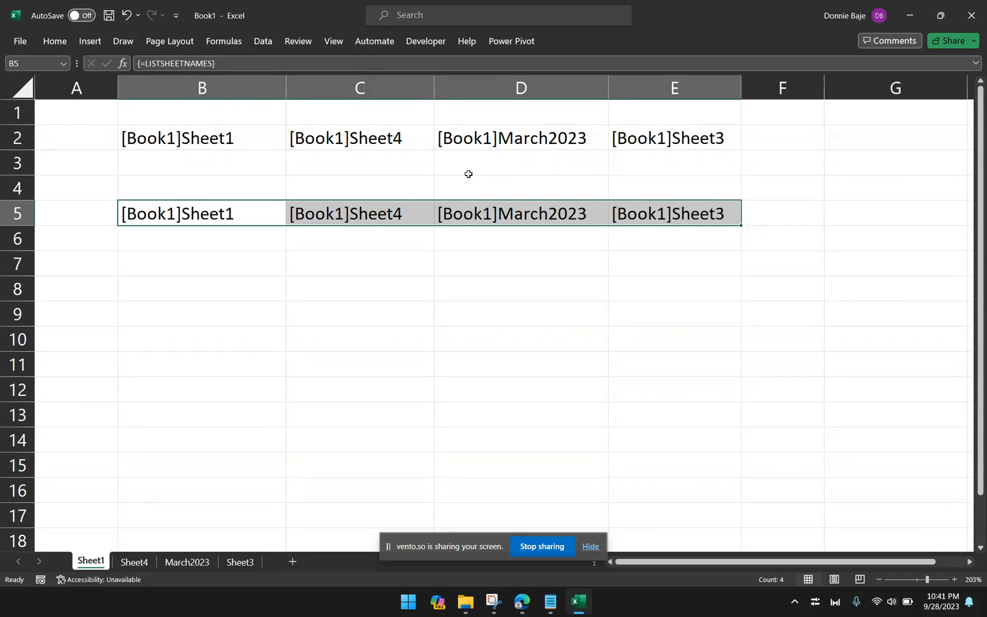
mouse_move(294, 248)
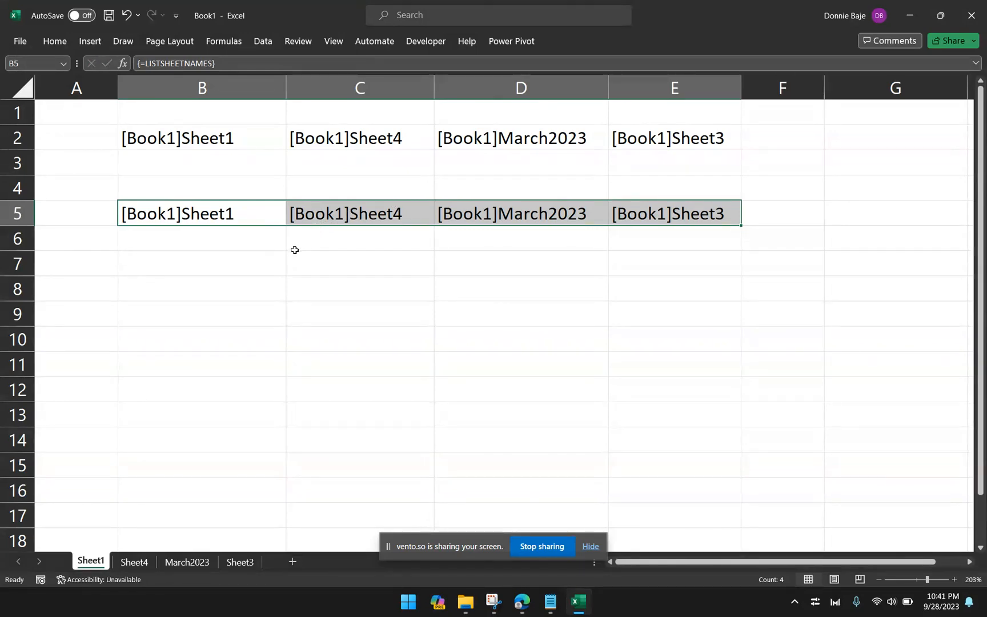
- Clear the duplicate B5:E5 array, dismissing the can't-change-part-of-an-array warning
key("Delete")
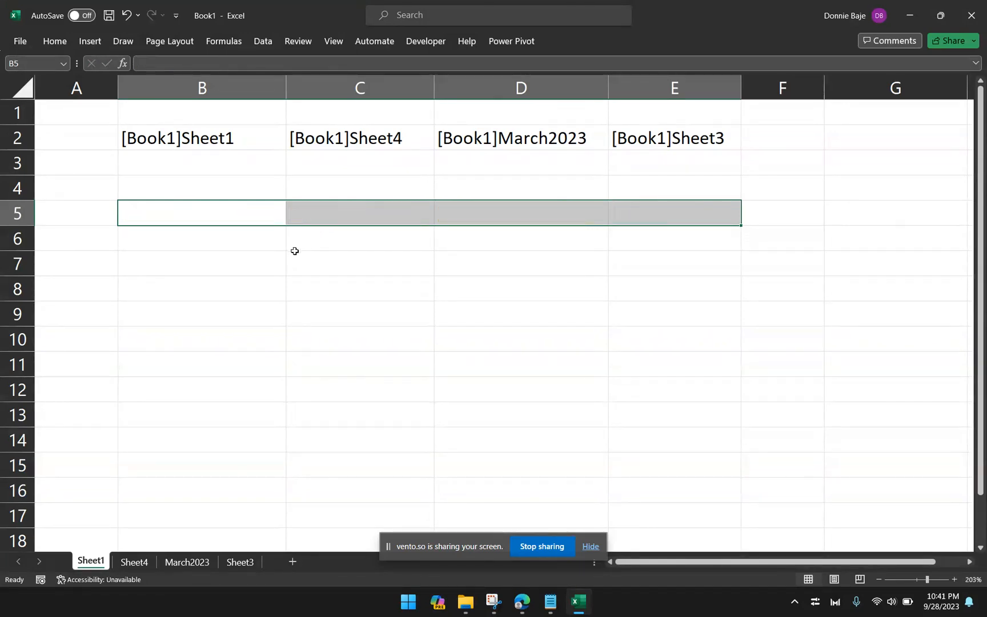
mouse_move(289, 252)
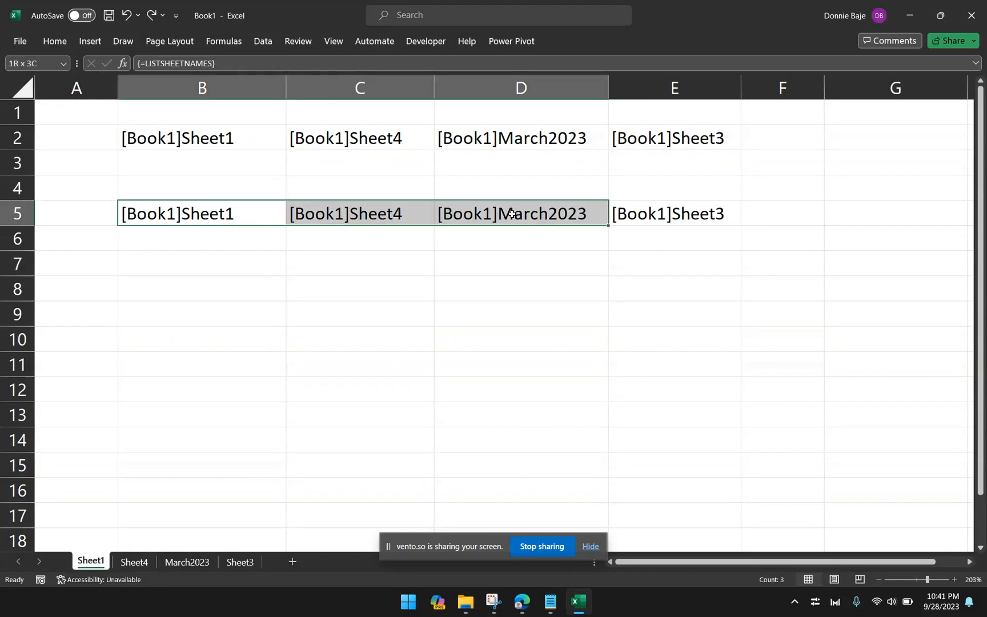
left_click(674, 213)
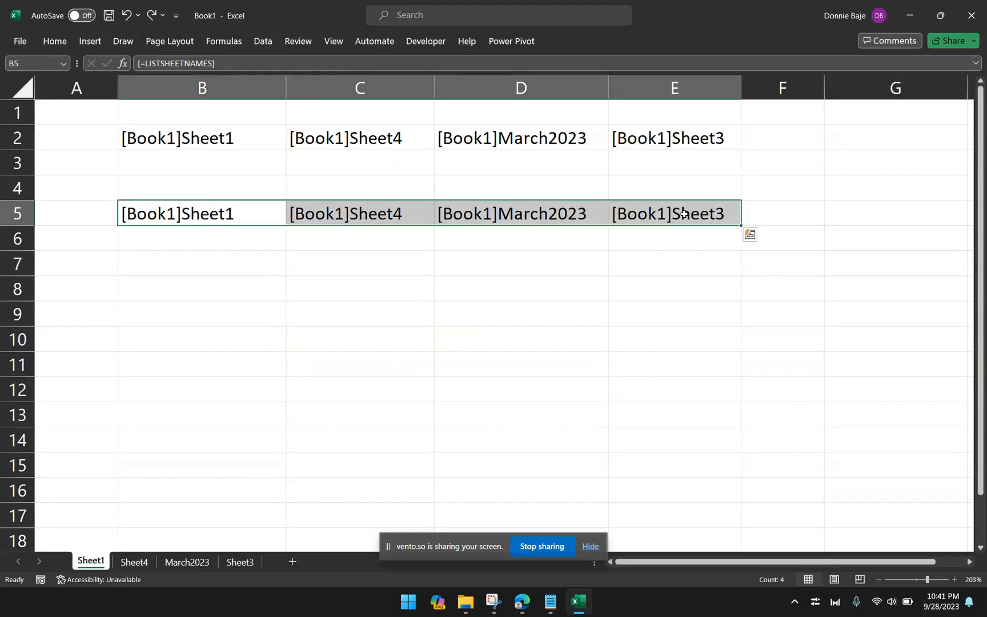
left_click(202, 214)
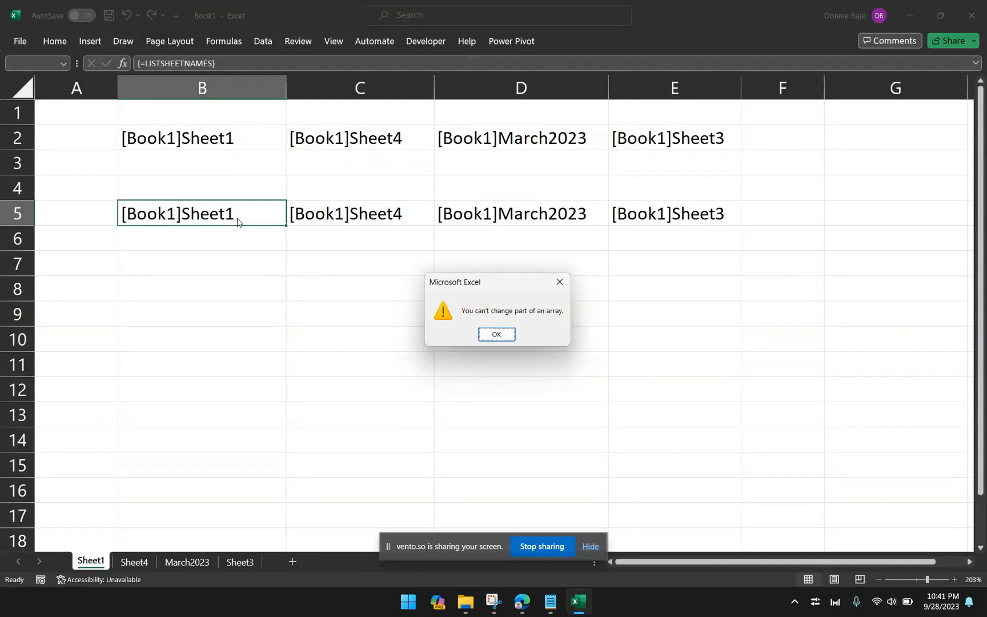
left_click(496, 333)
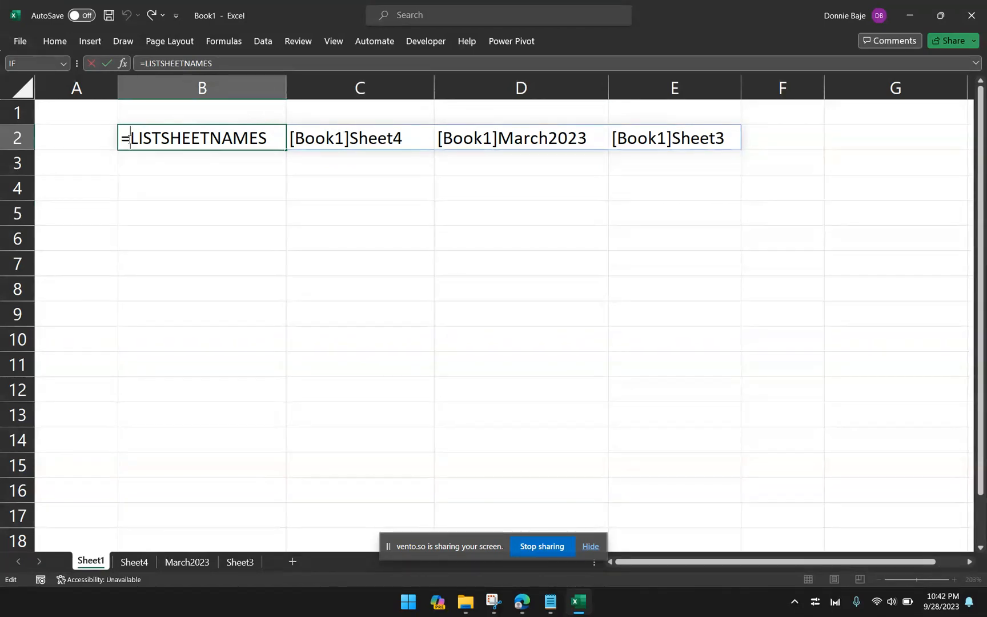
- Wrap B2's formula as =TRANSPOSE(LISTSHEETNAMES), then reselect B2
type("TRANSPOSE(")
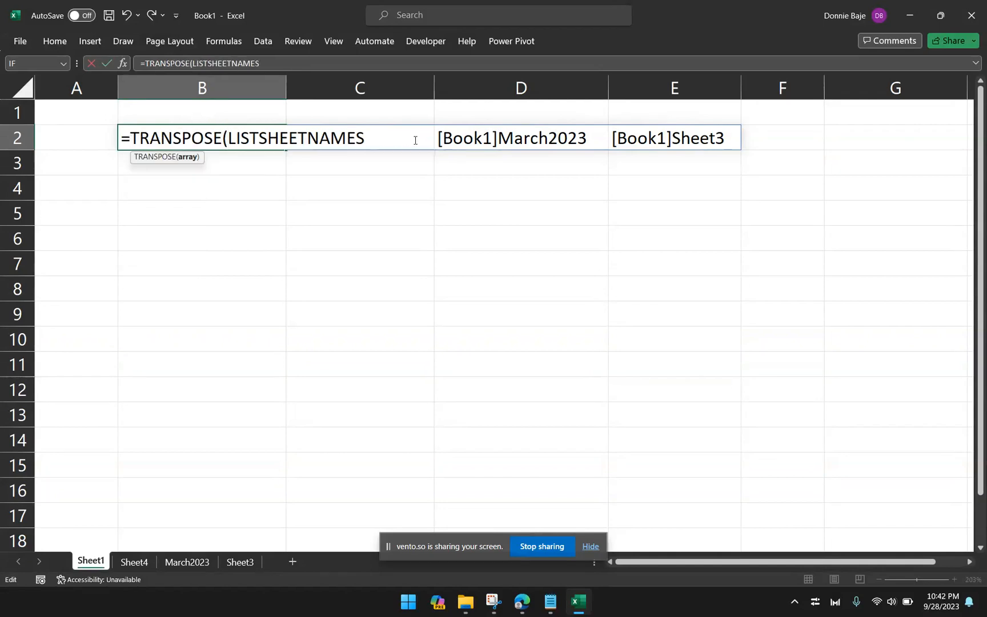
type(")")
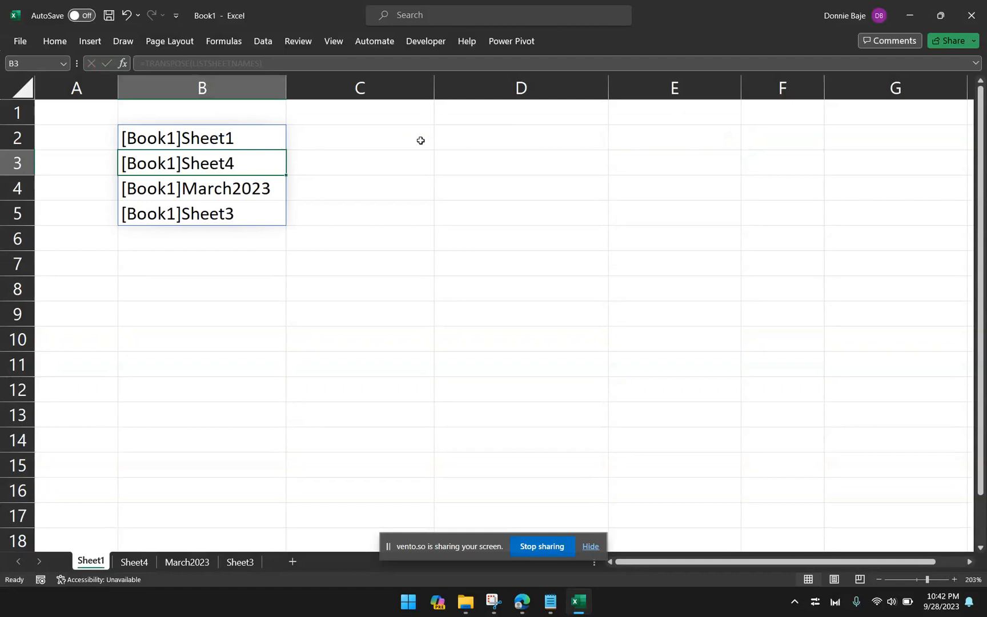
left_click(201, 137)
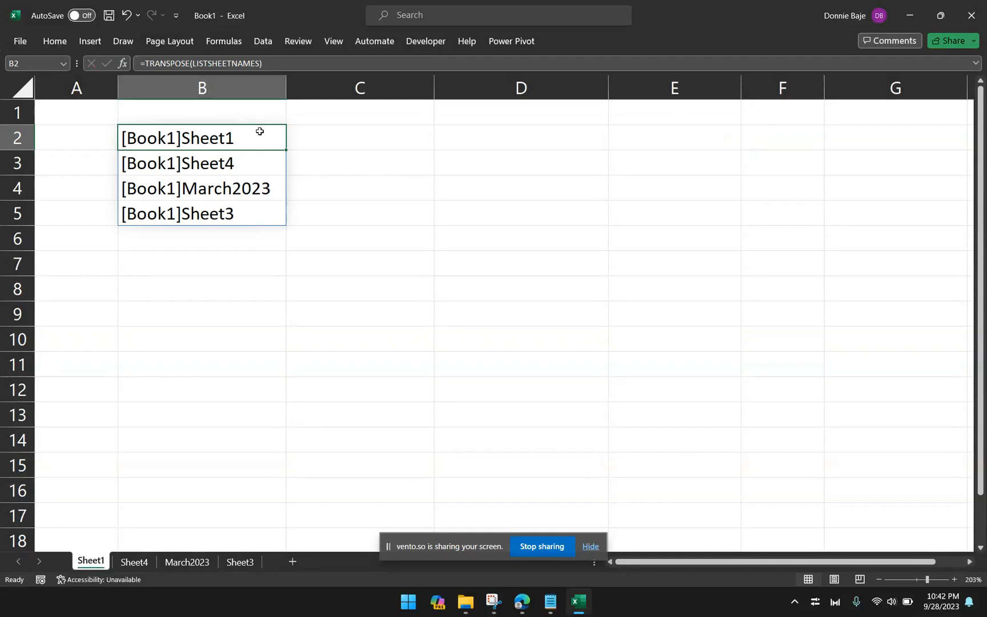
mouse_move(244, 134)
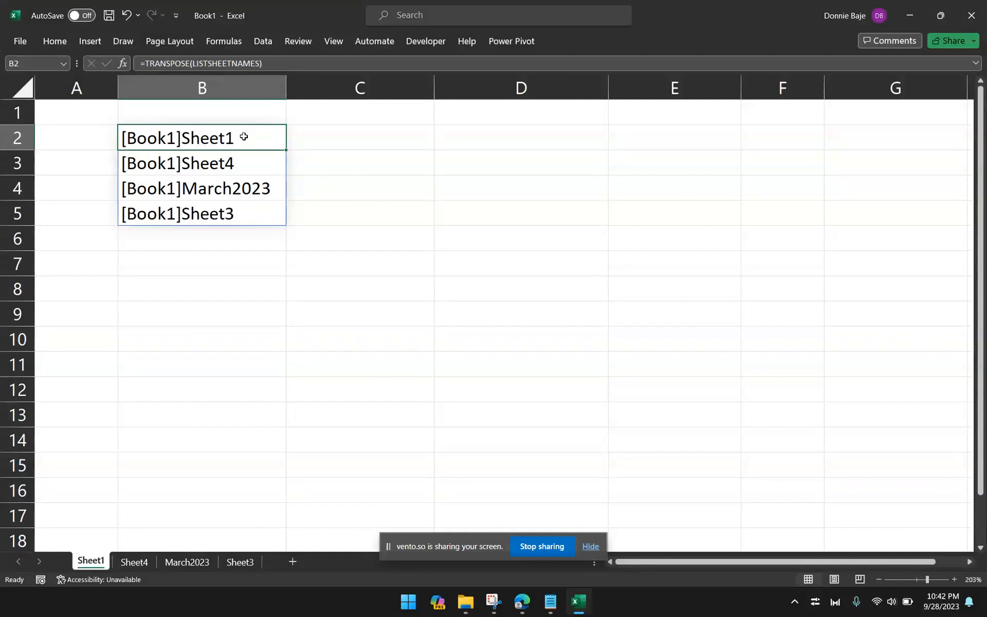
mouse_move(229, 138)
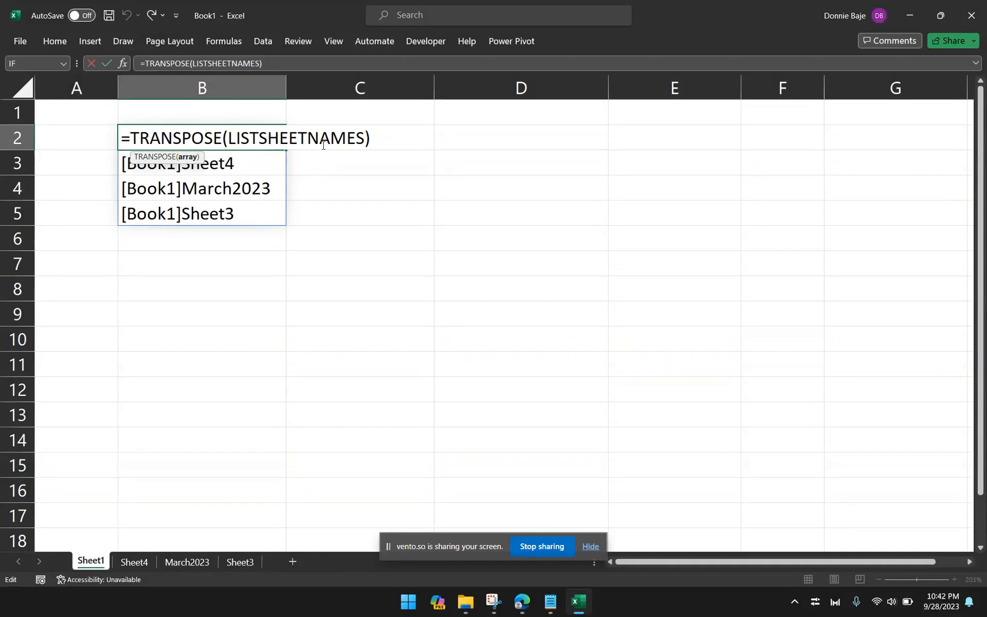
- Insert MID(LISTSHEETNAMES,FIND("]",LISTSHEETNAMES)+1 inside B2's TRANSPOSE formula
type("MID")
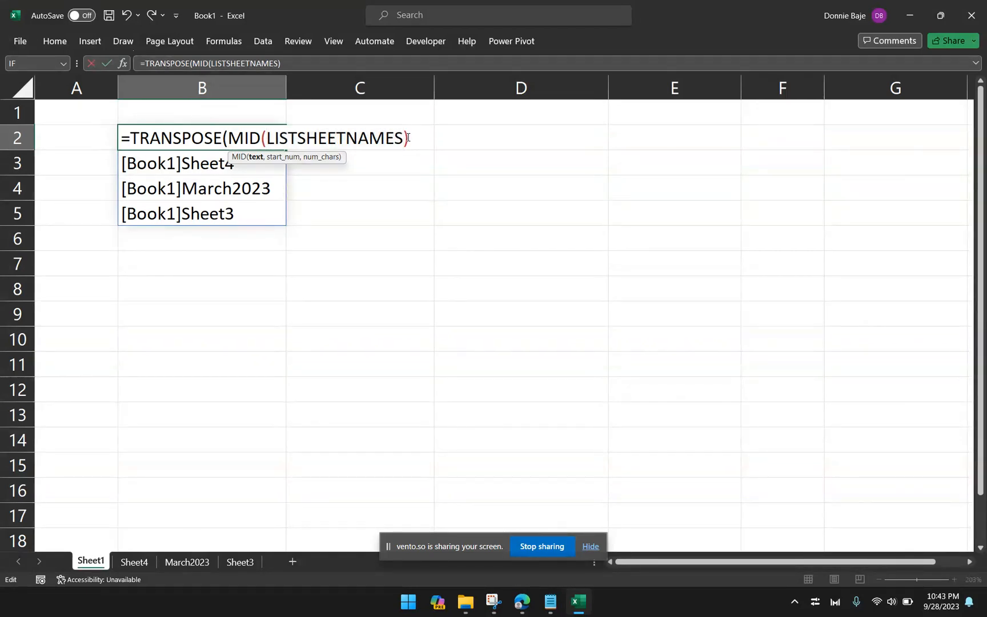
type(".")
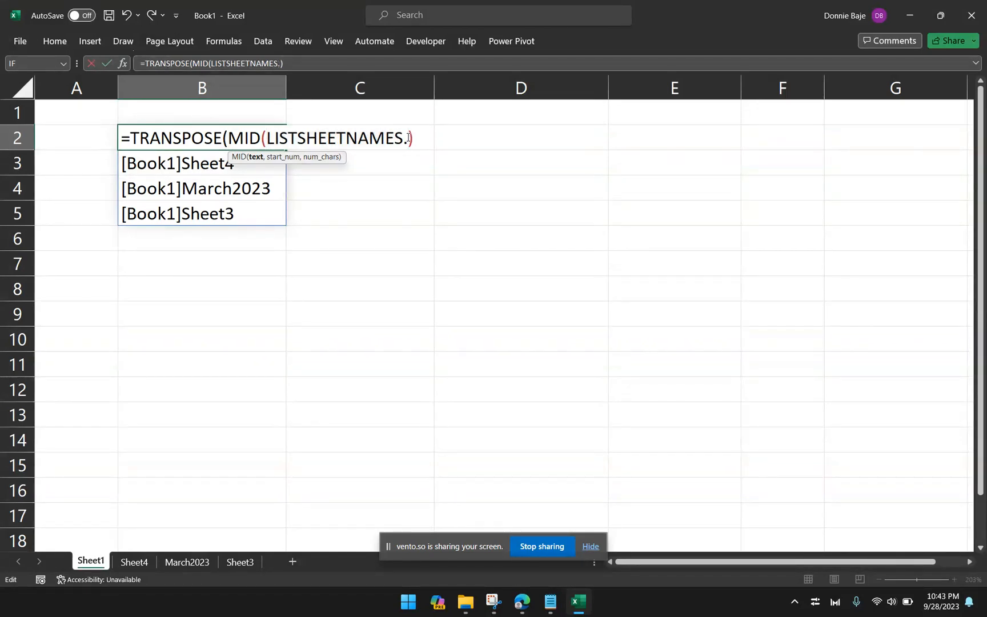
type(",")
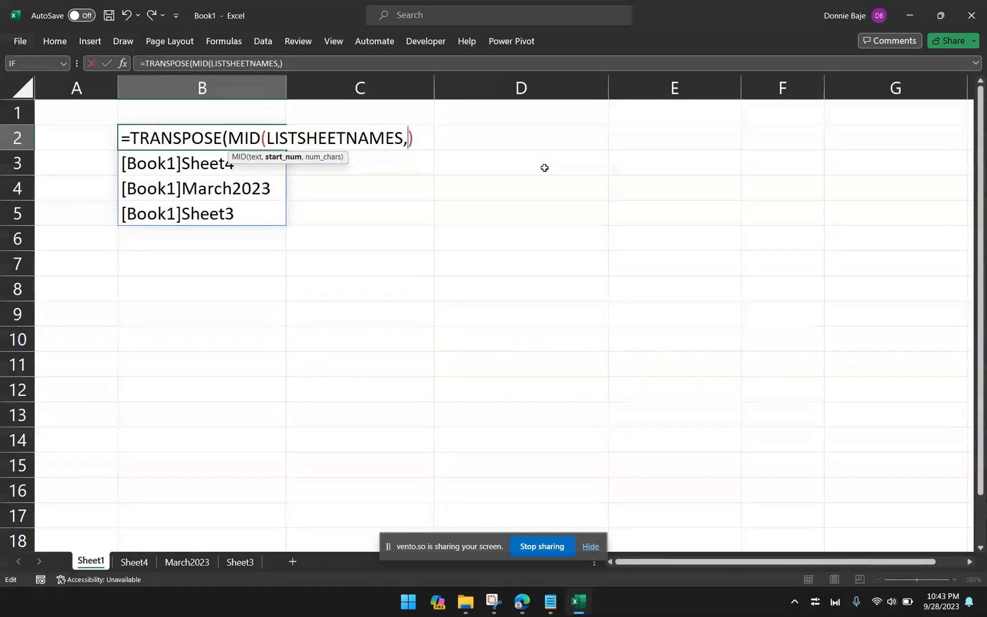
type("FIND")
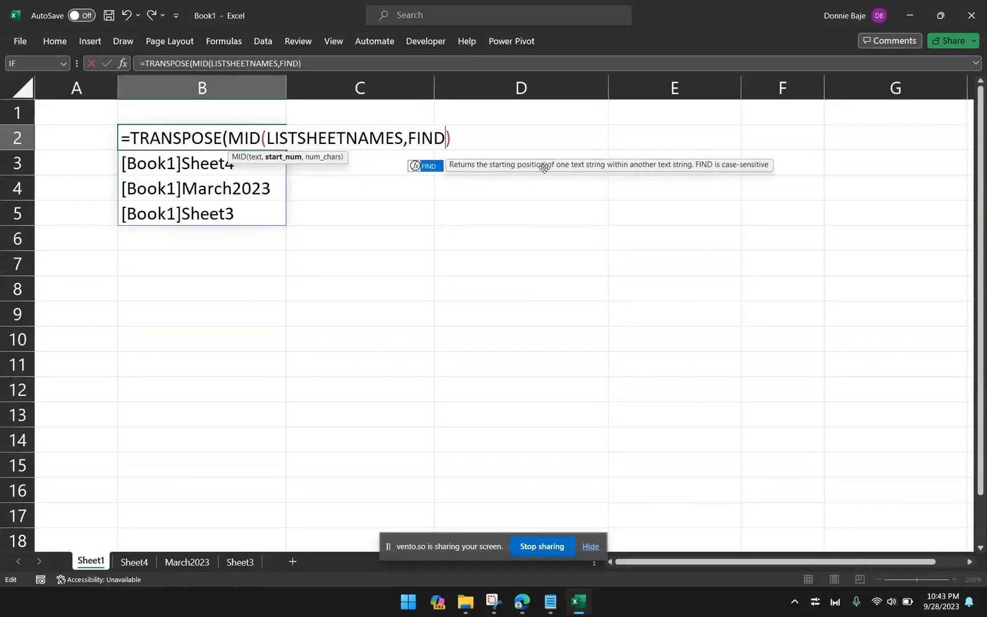
type("(\"")
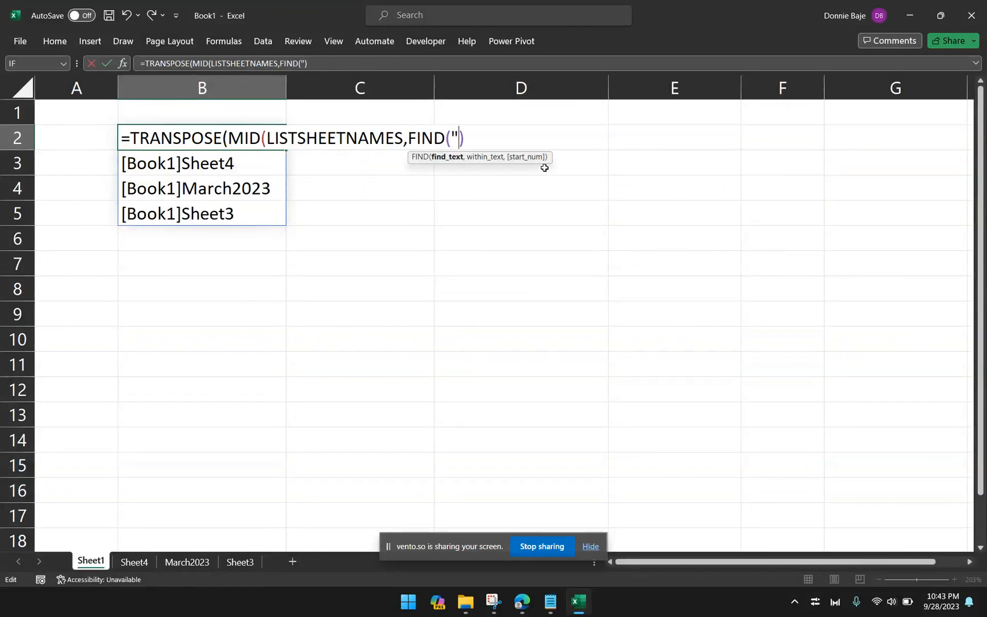
type("]")
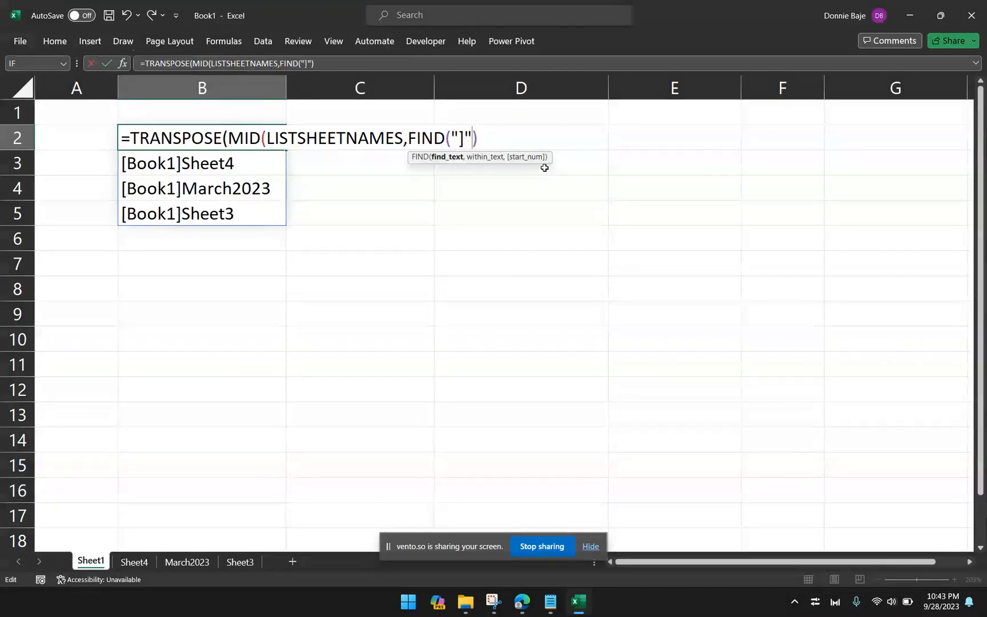
type(",LISTSHEETNAMES")
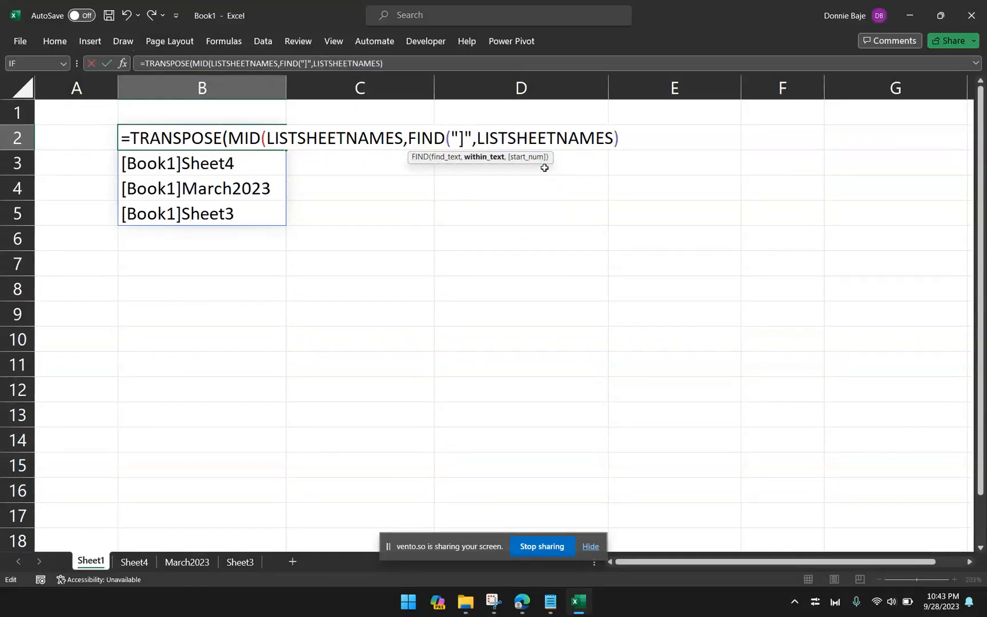
type(")")
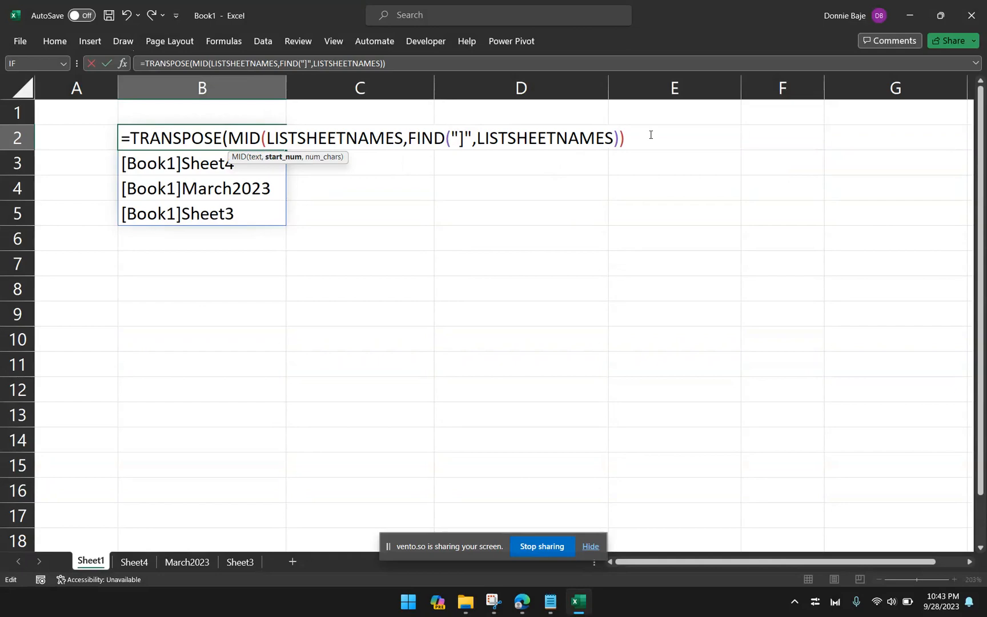
key("backspace")
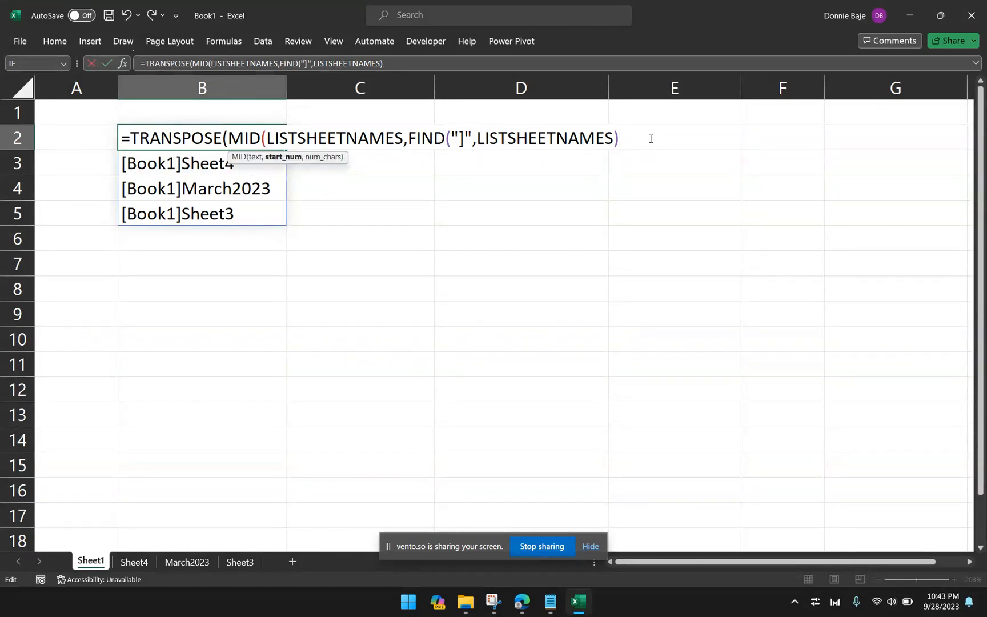
type("+1")
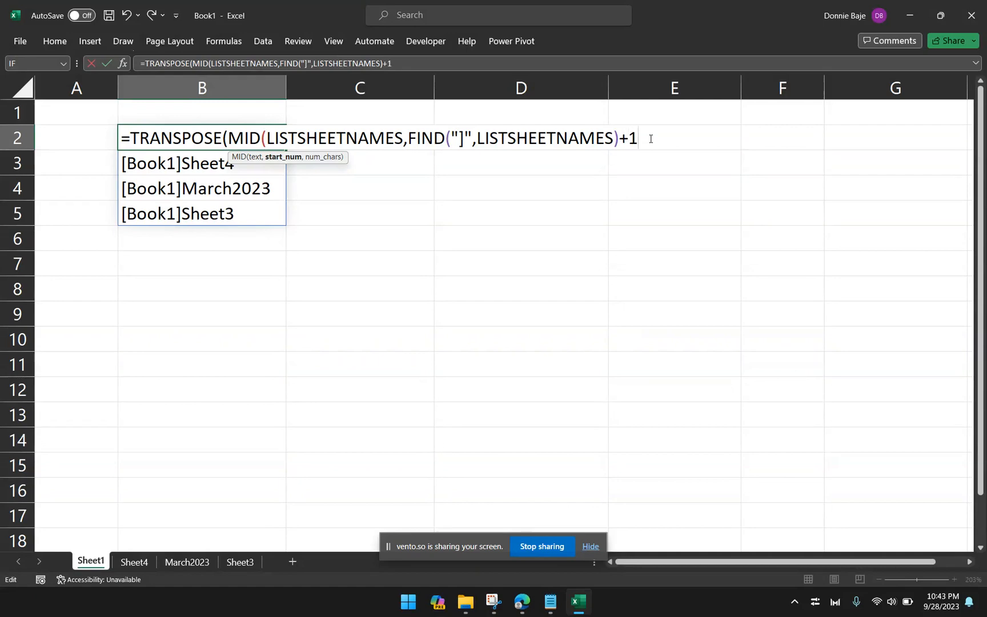
mouse_move(506, 105)
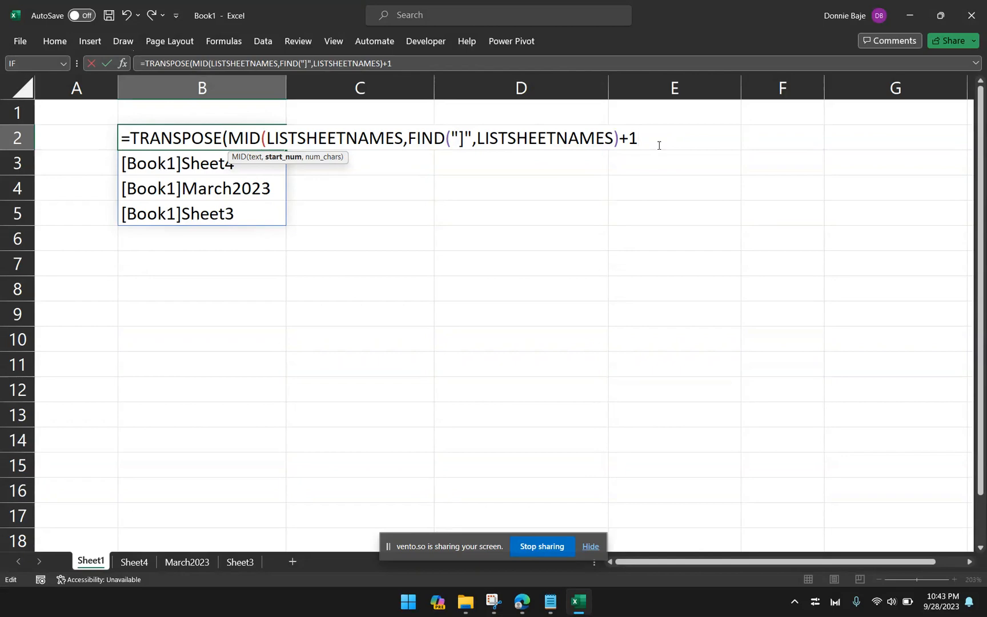
- Add LEN(LISTSHEETNAMES) as MID's length and close the parentheses
type(",")
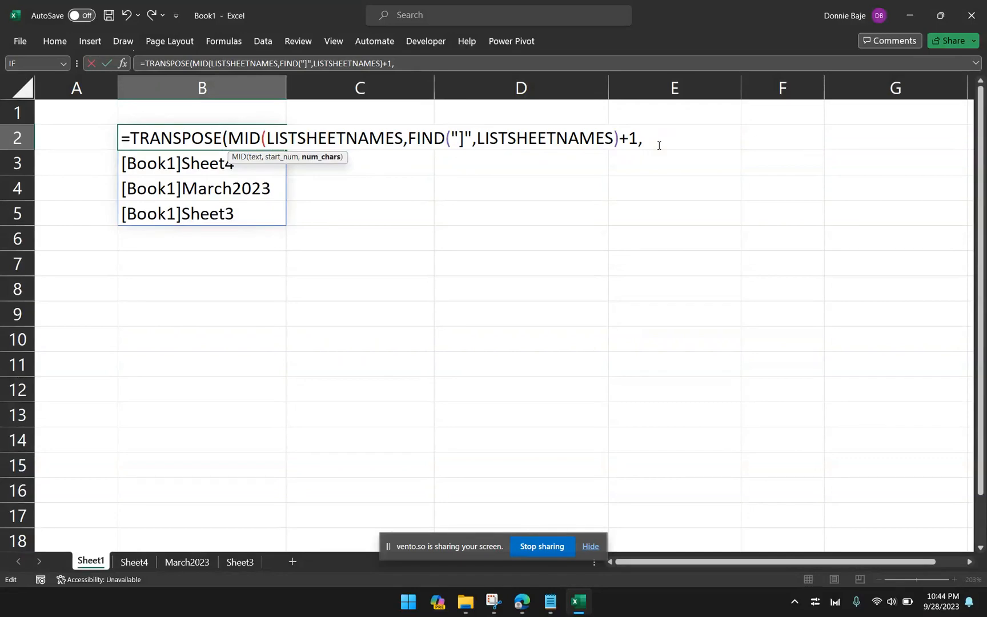
type("L")
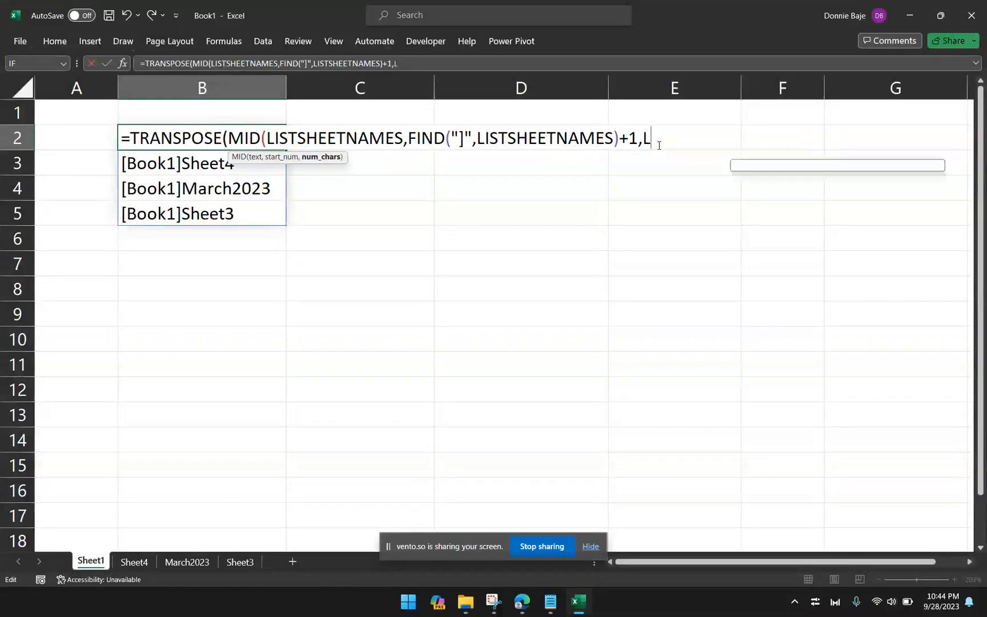
type("EN(")
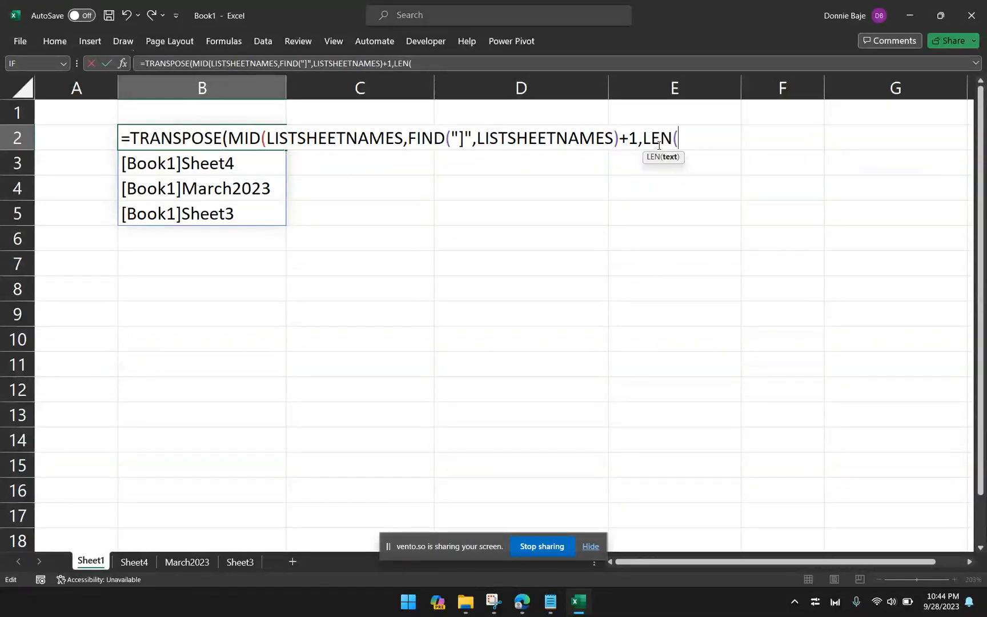
type("LISTSHEETNAMES")
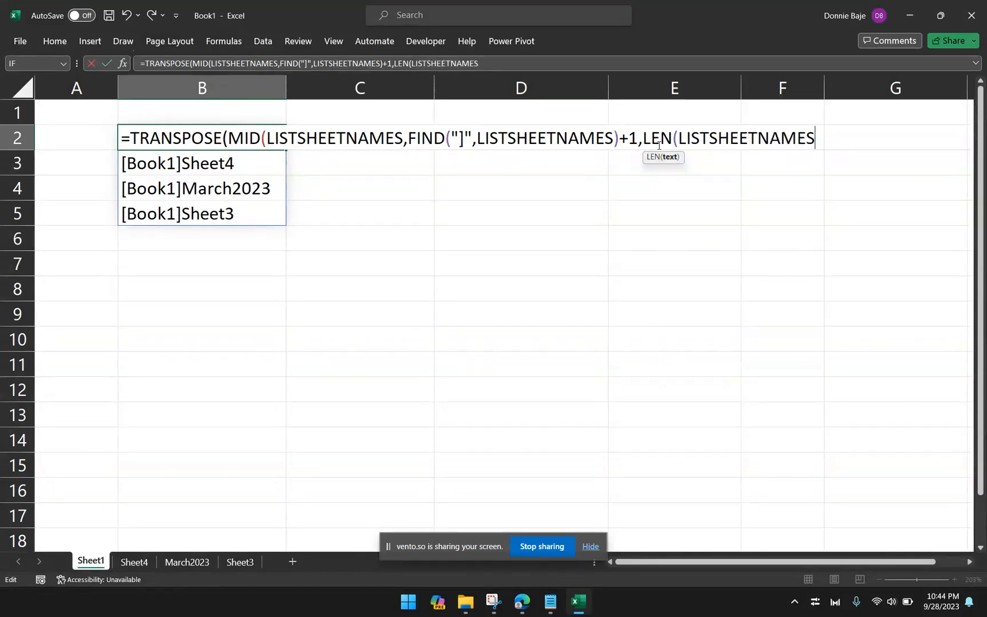
type(")")
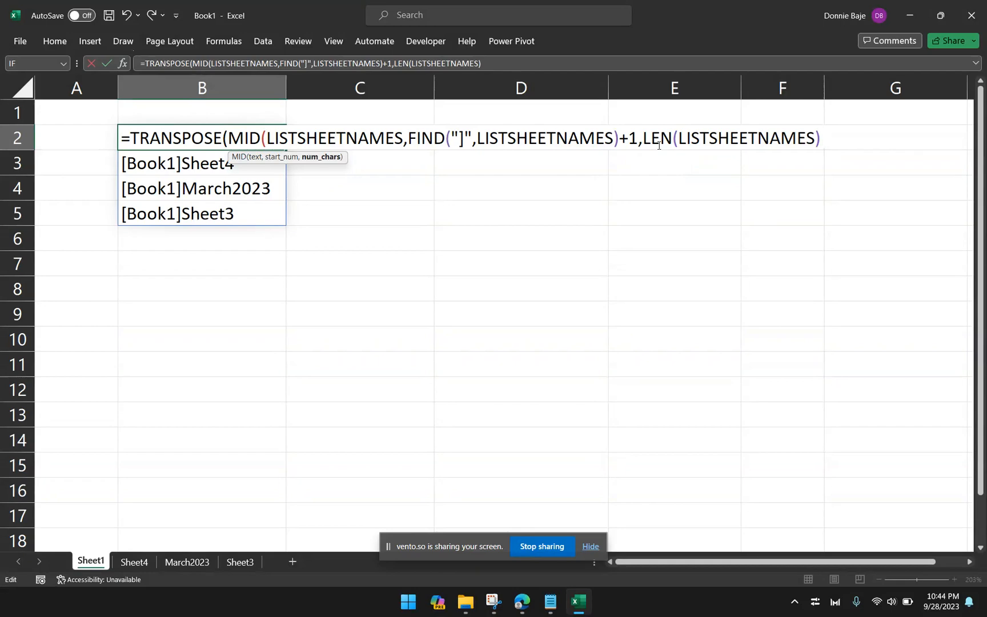
type(")")
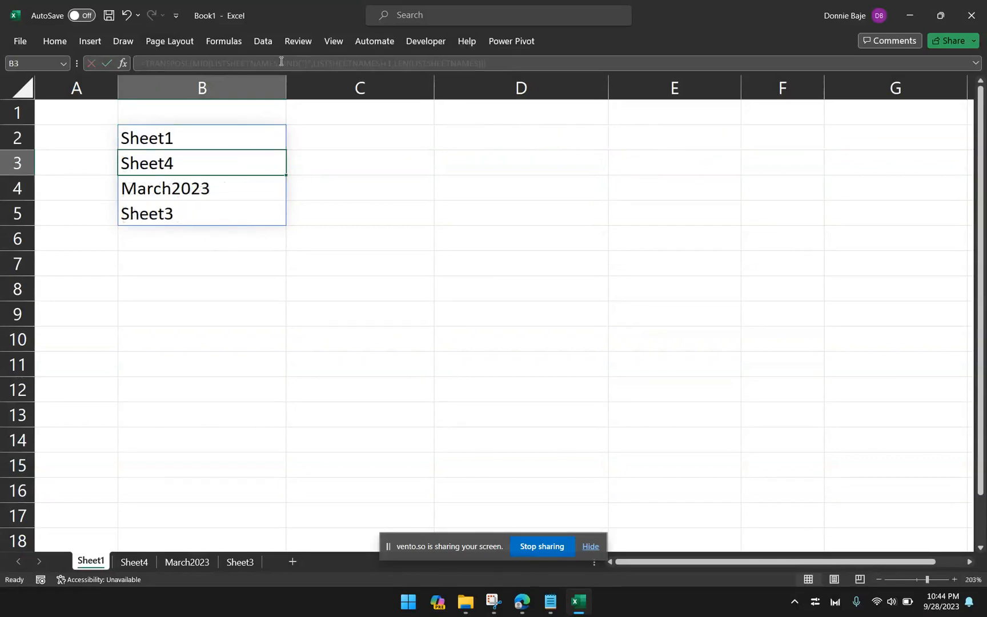
left_click(202, 137)
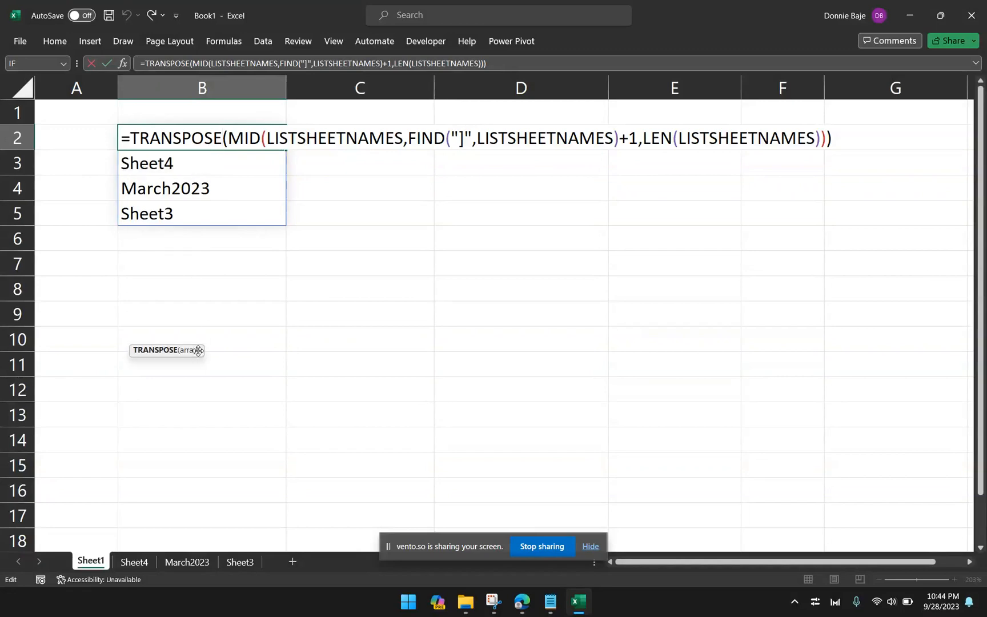
mouse_move(205, 339)
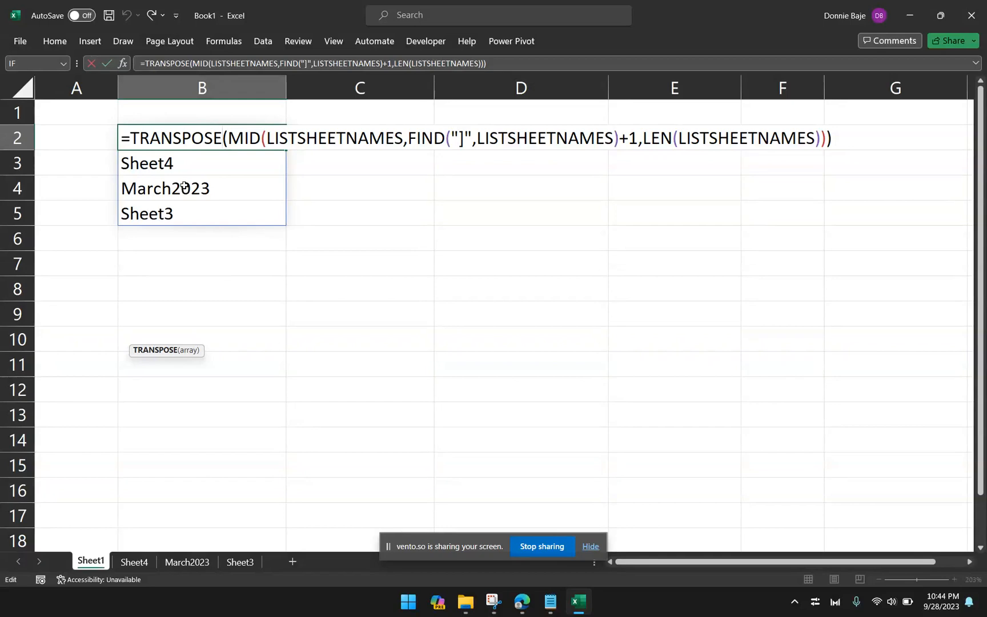
mouse_move(228, 121)
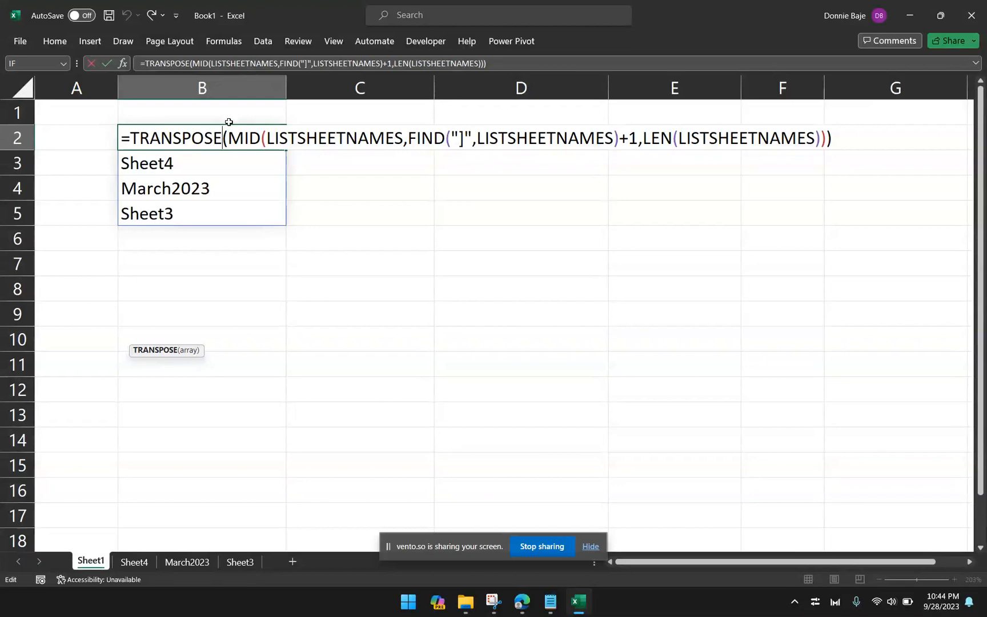